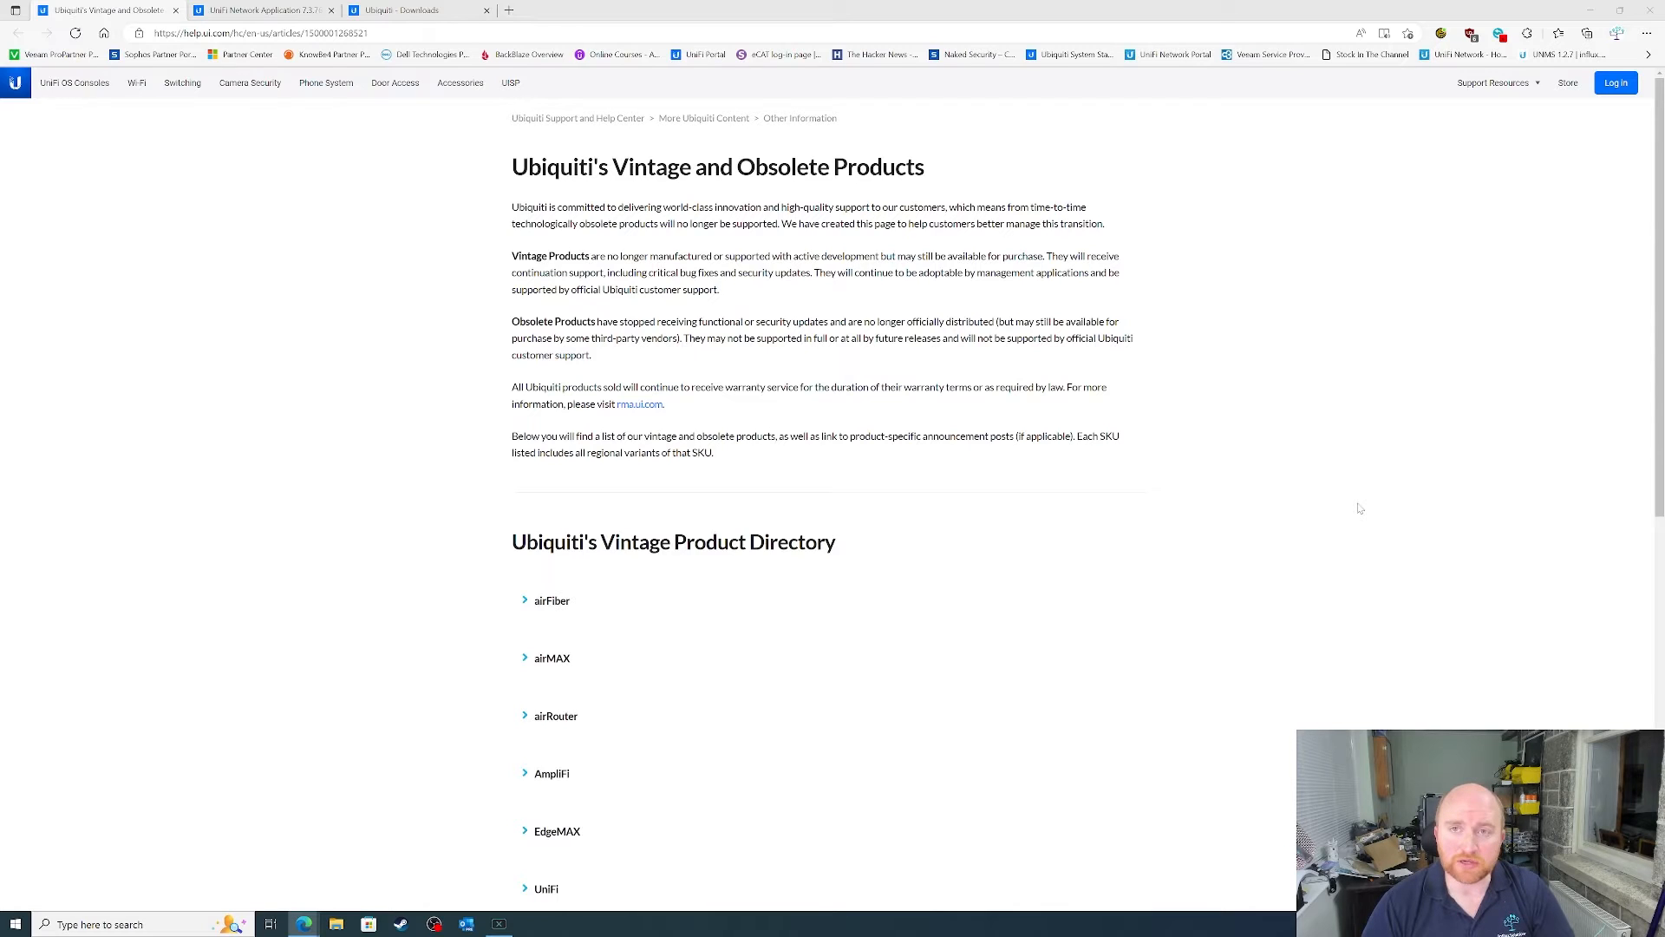
mouse_move(1486, 380)
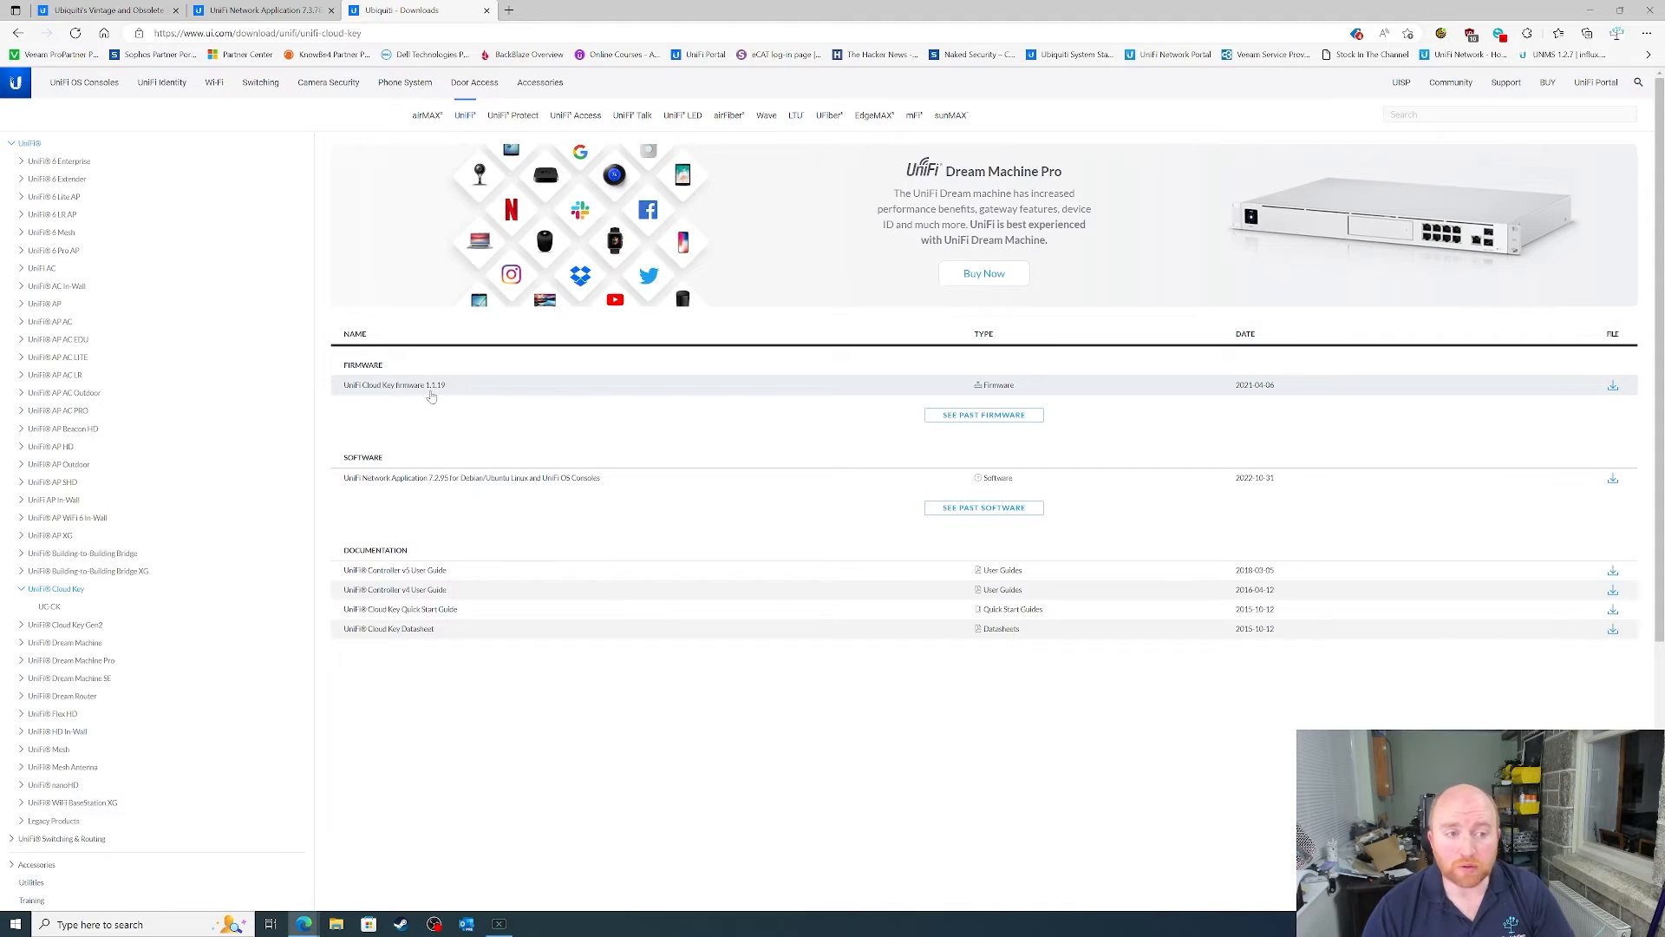
mouse_move(468, 415)
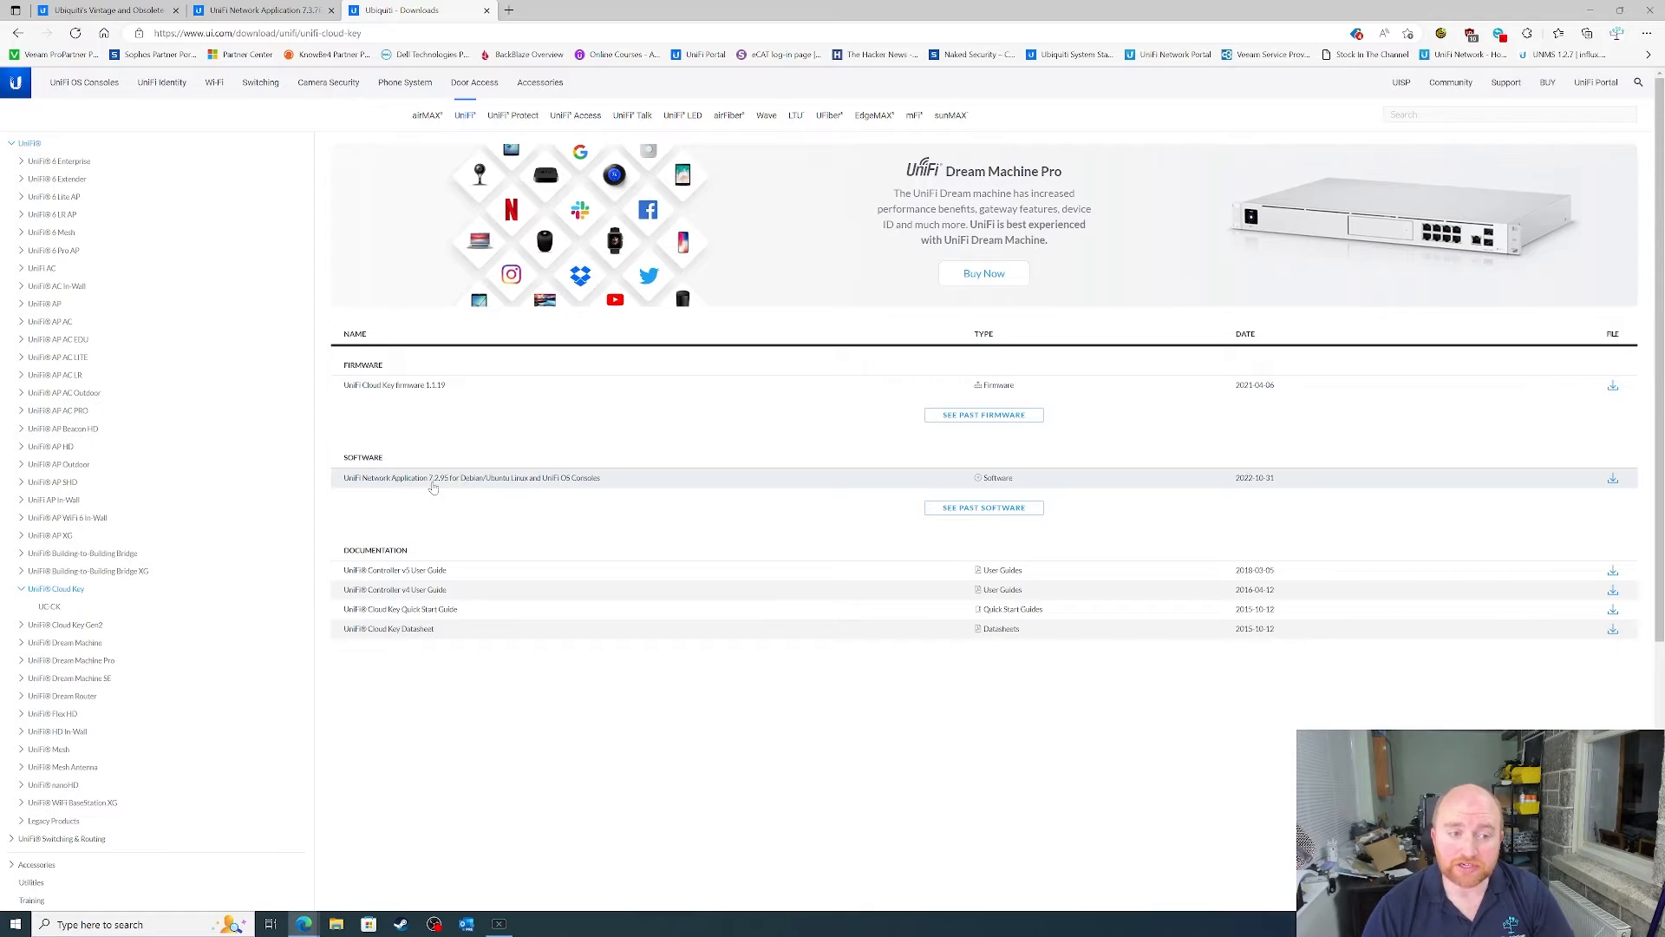
mouse_move(439, 486)
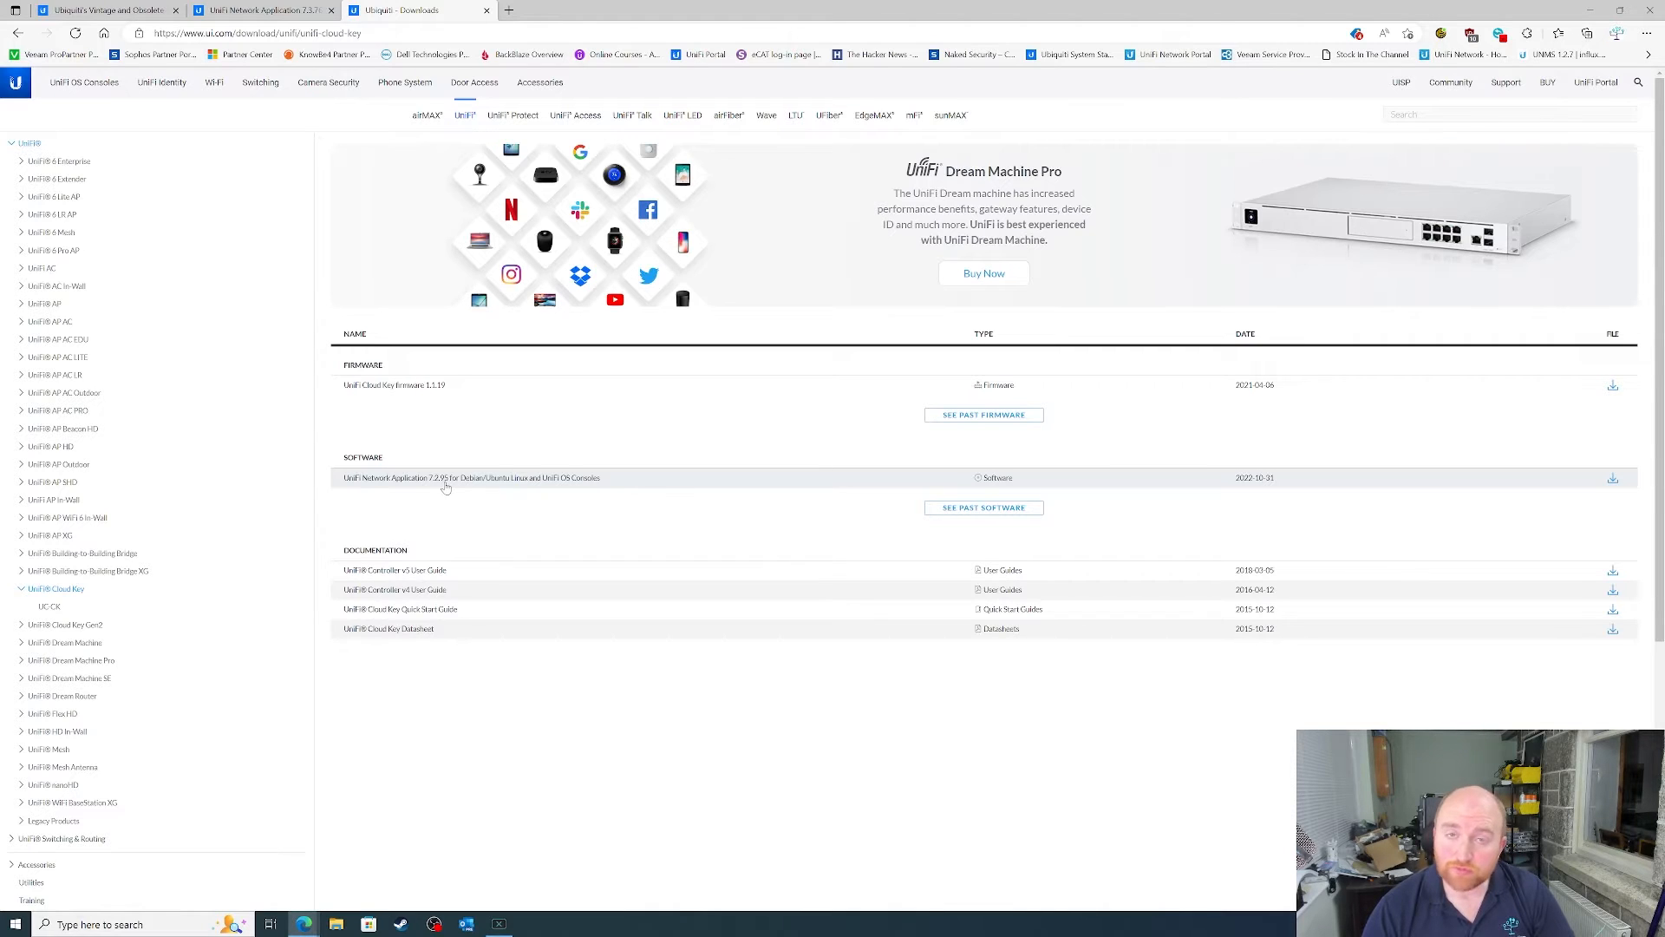
mouse_move(420, 487)
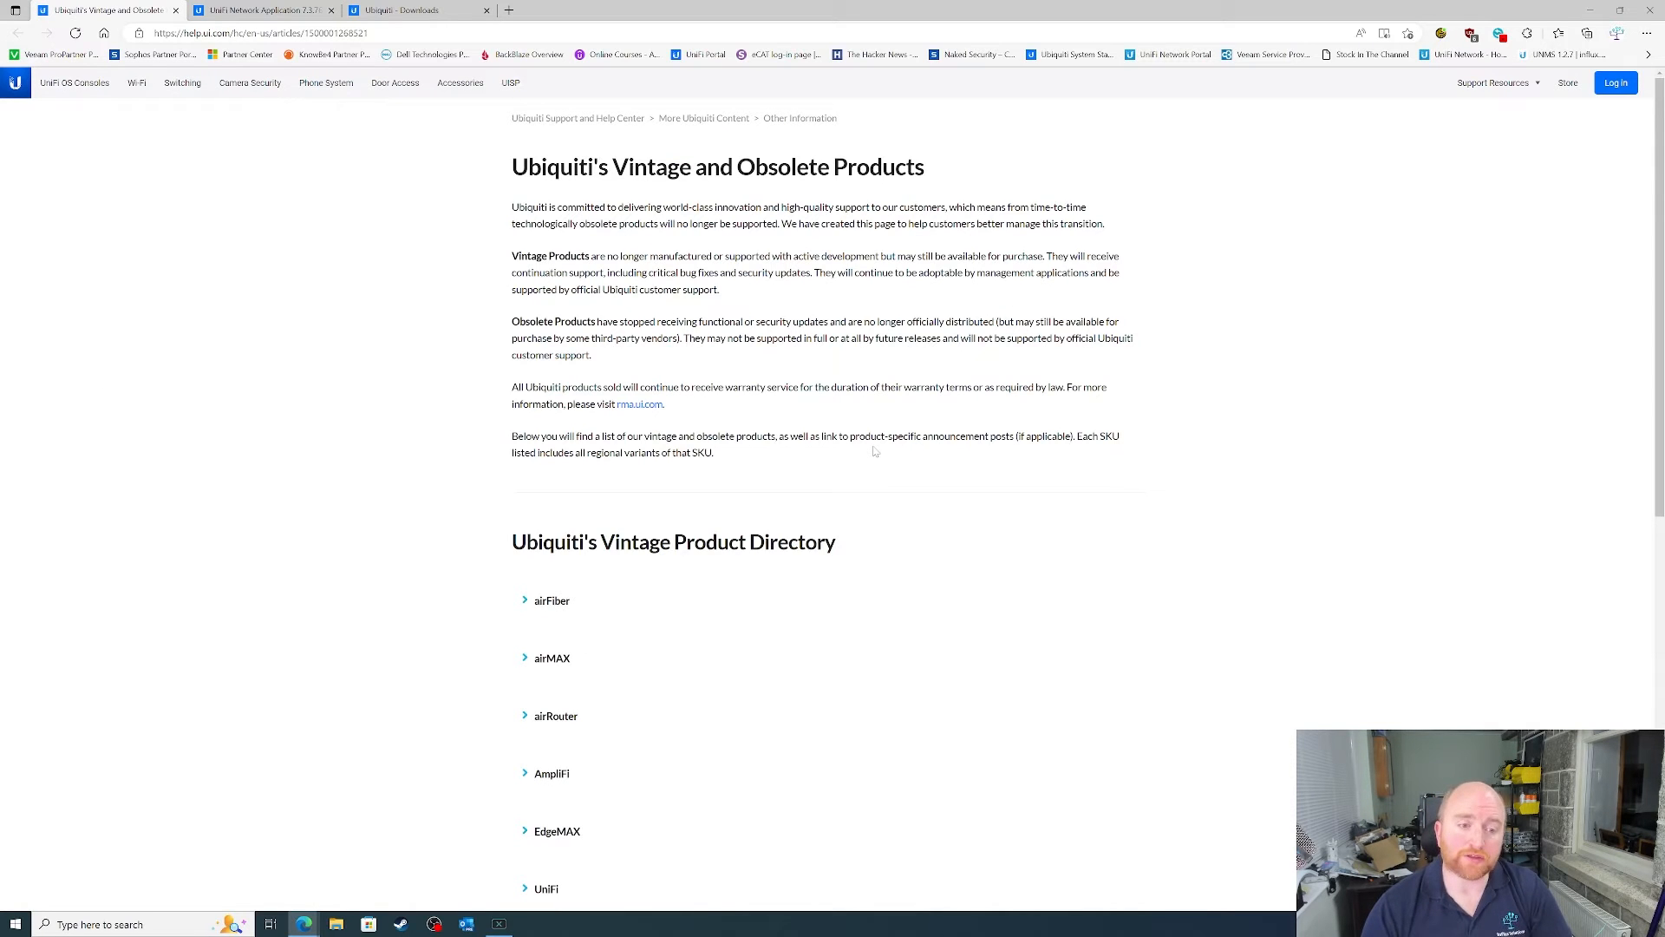
mouse_move(876, 498)
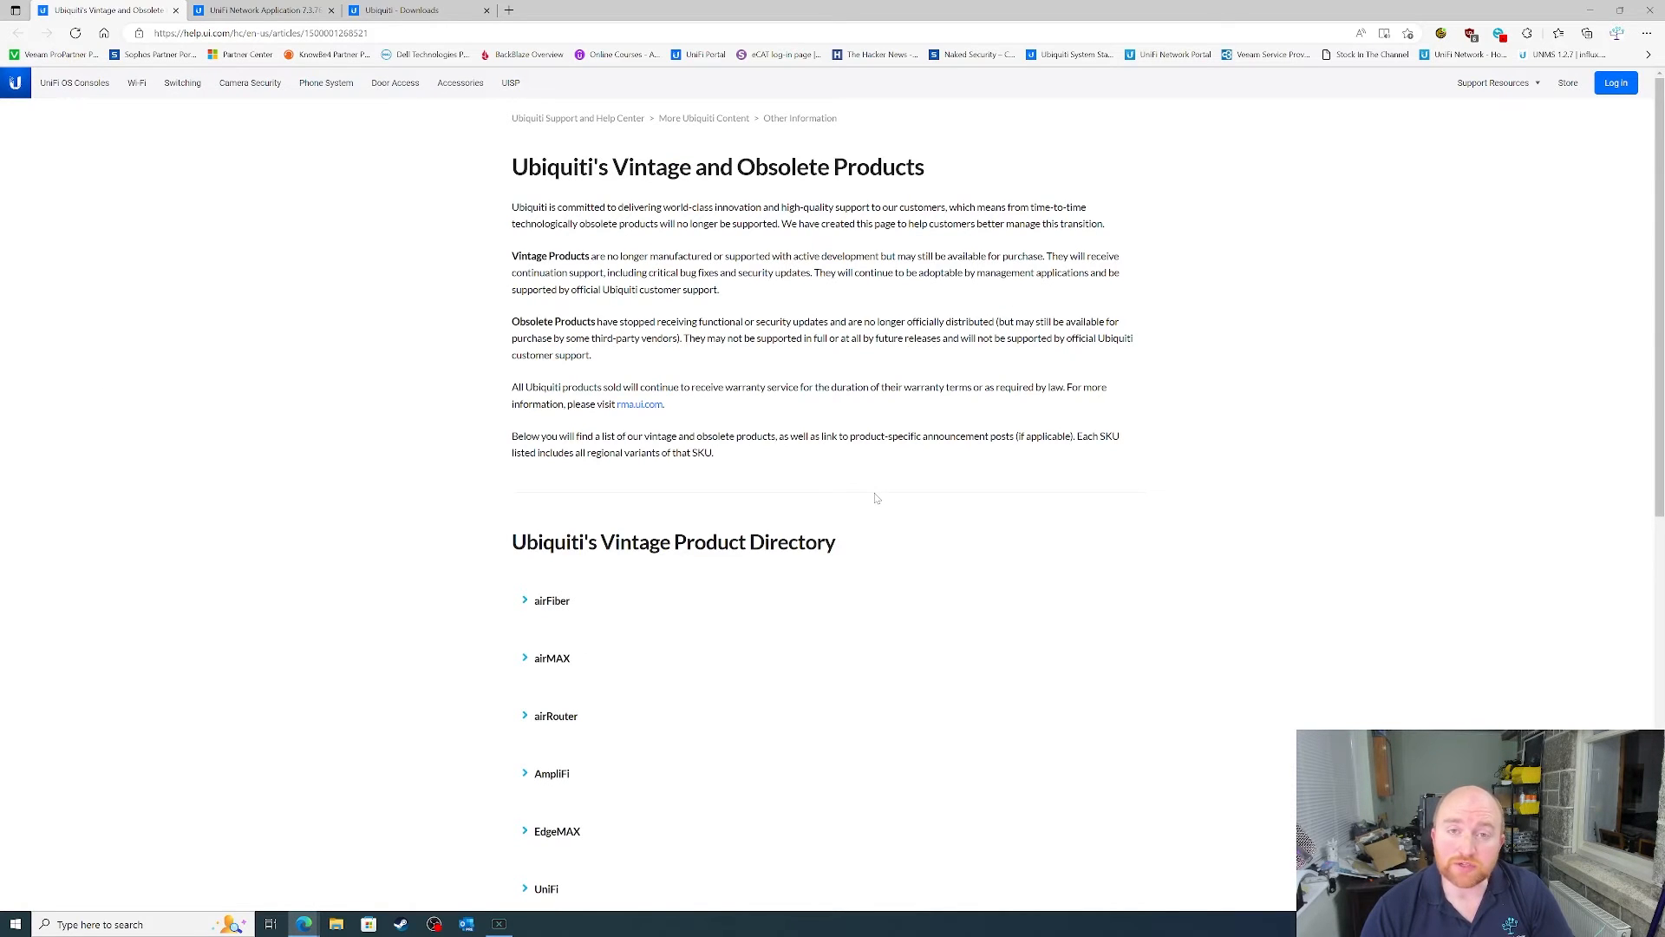
Step: Expand the vintage airFiber, airMAX and UniFi lists and select the UniFi switch model names
scroll("down", 3)
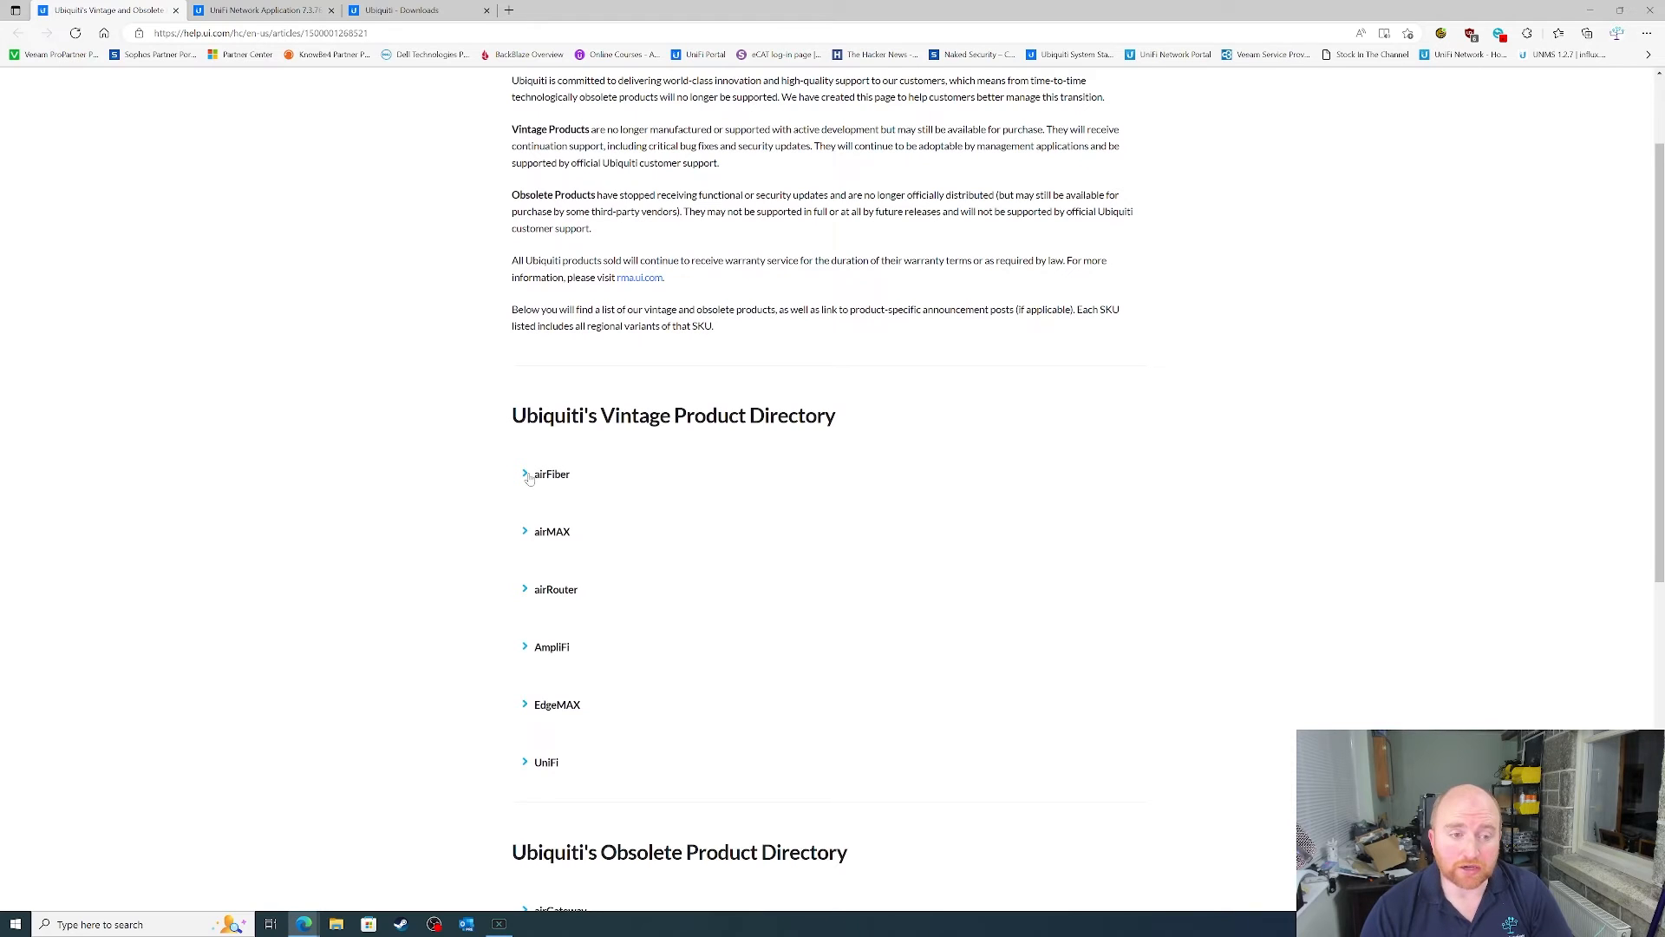
left_click(524, 474)
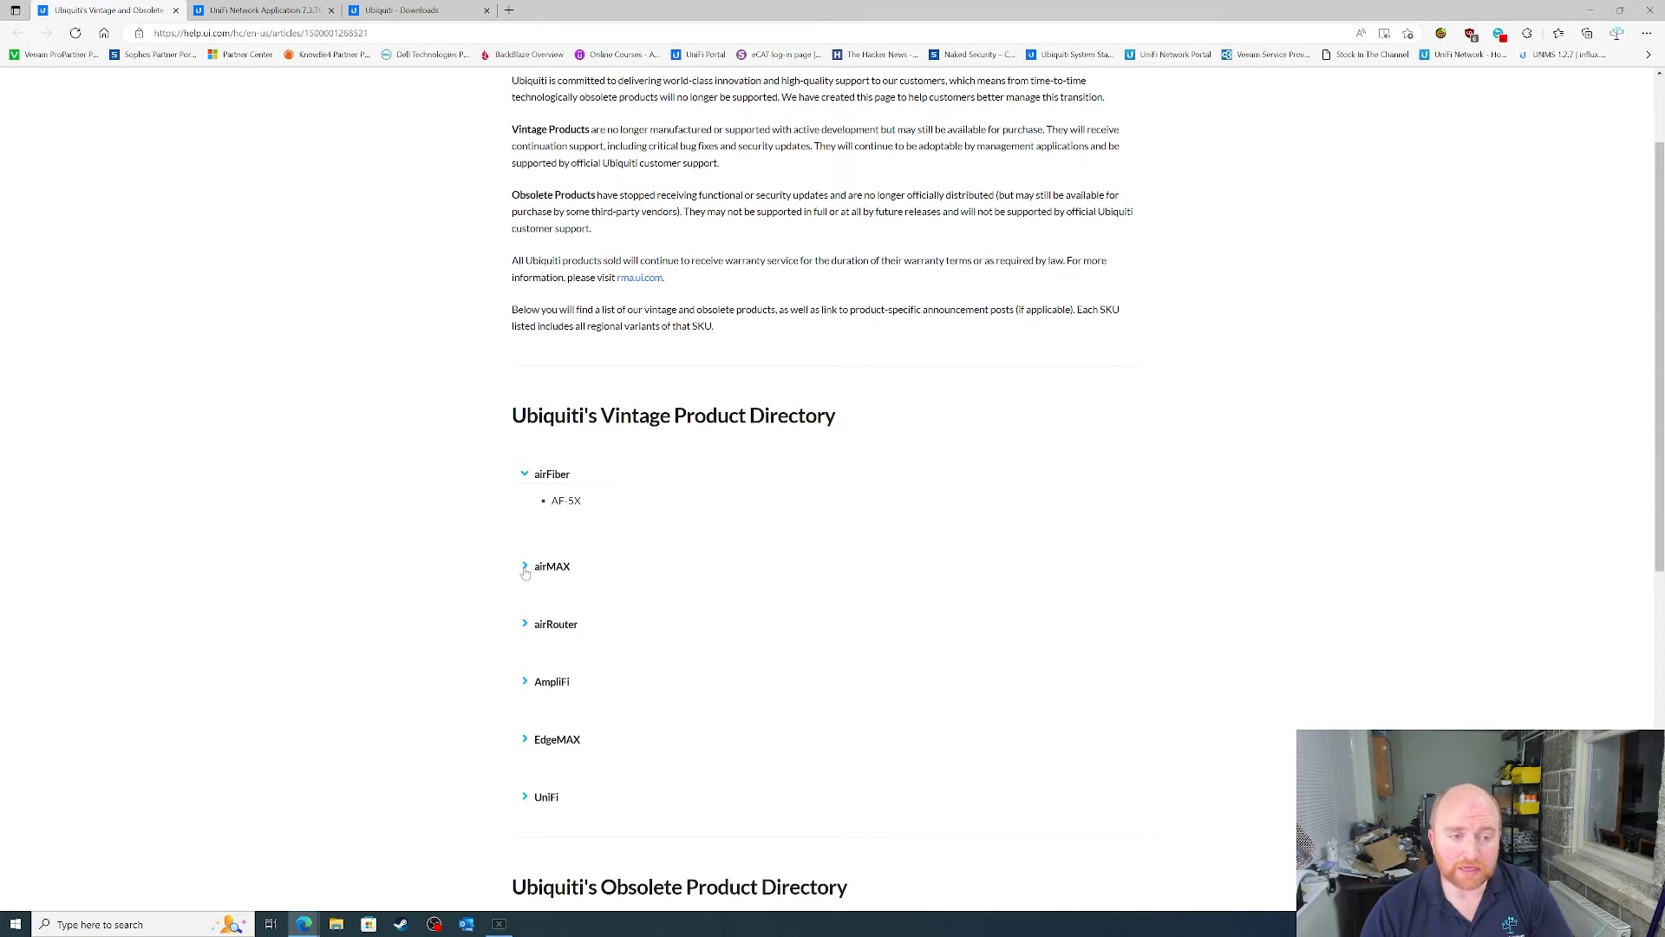
left_click(524, 566)
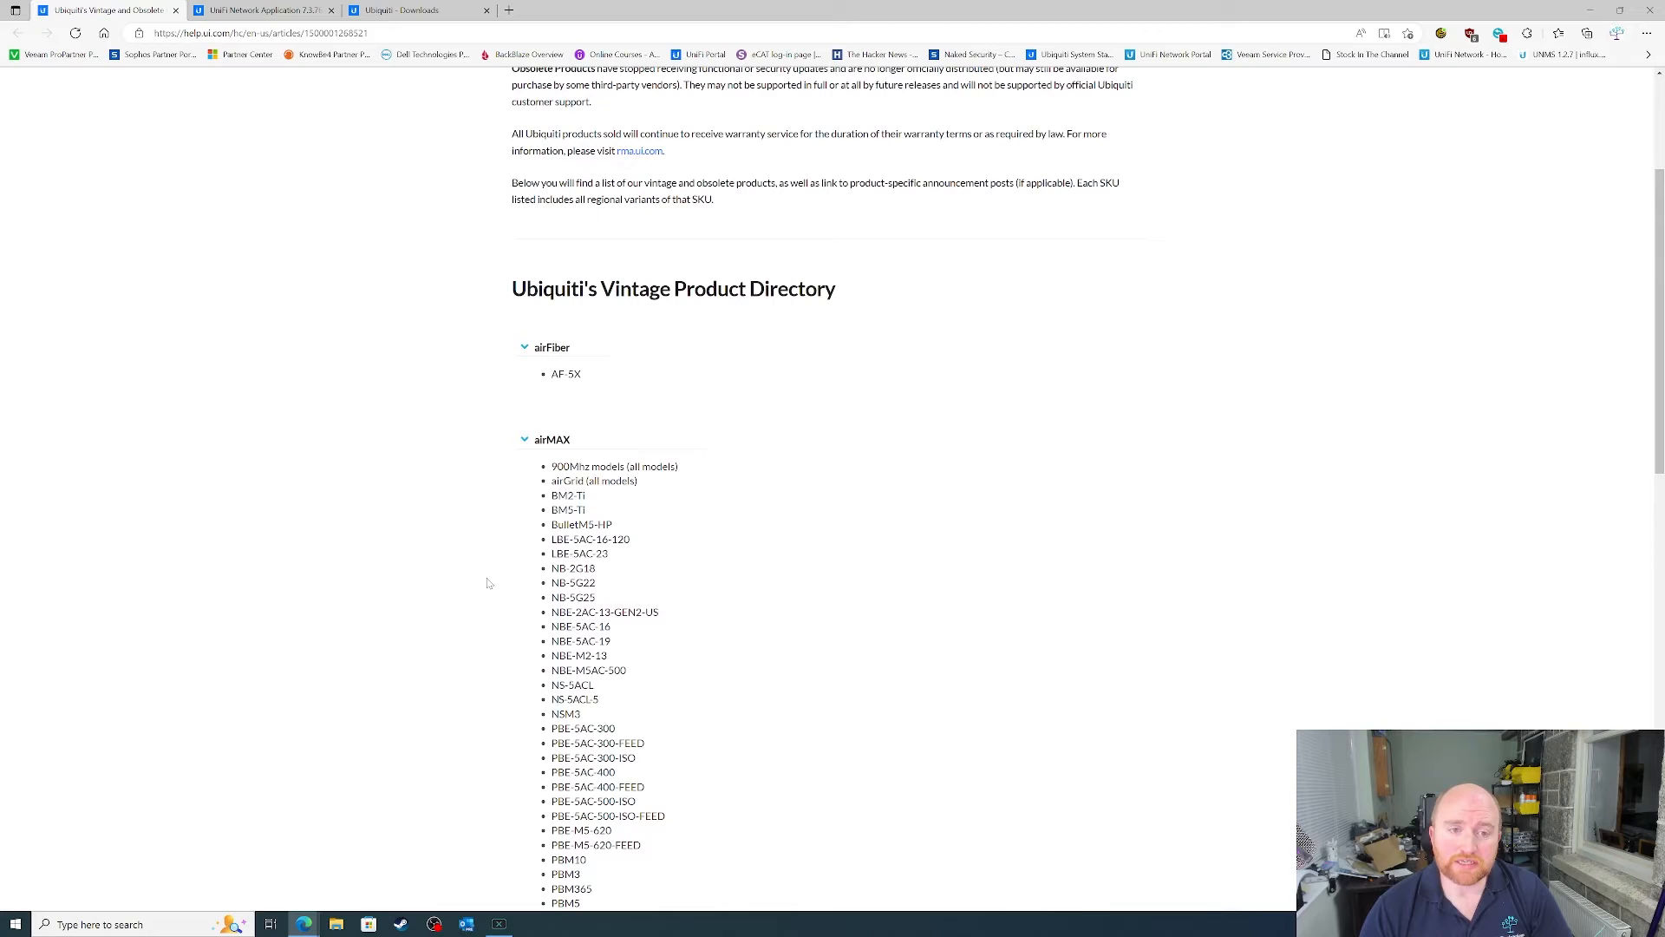
scroll("down", 3)
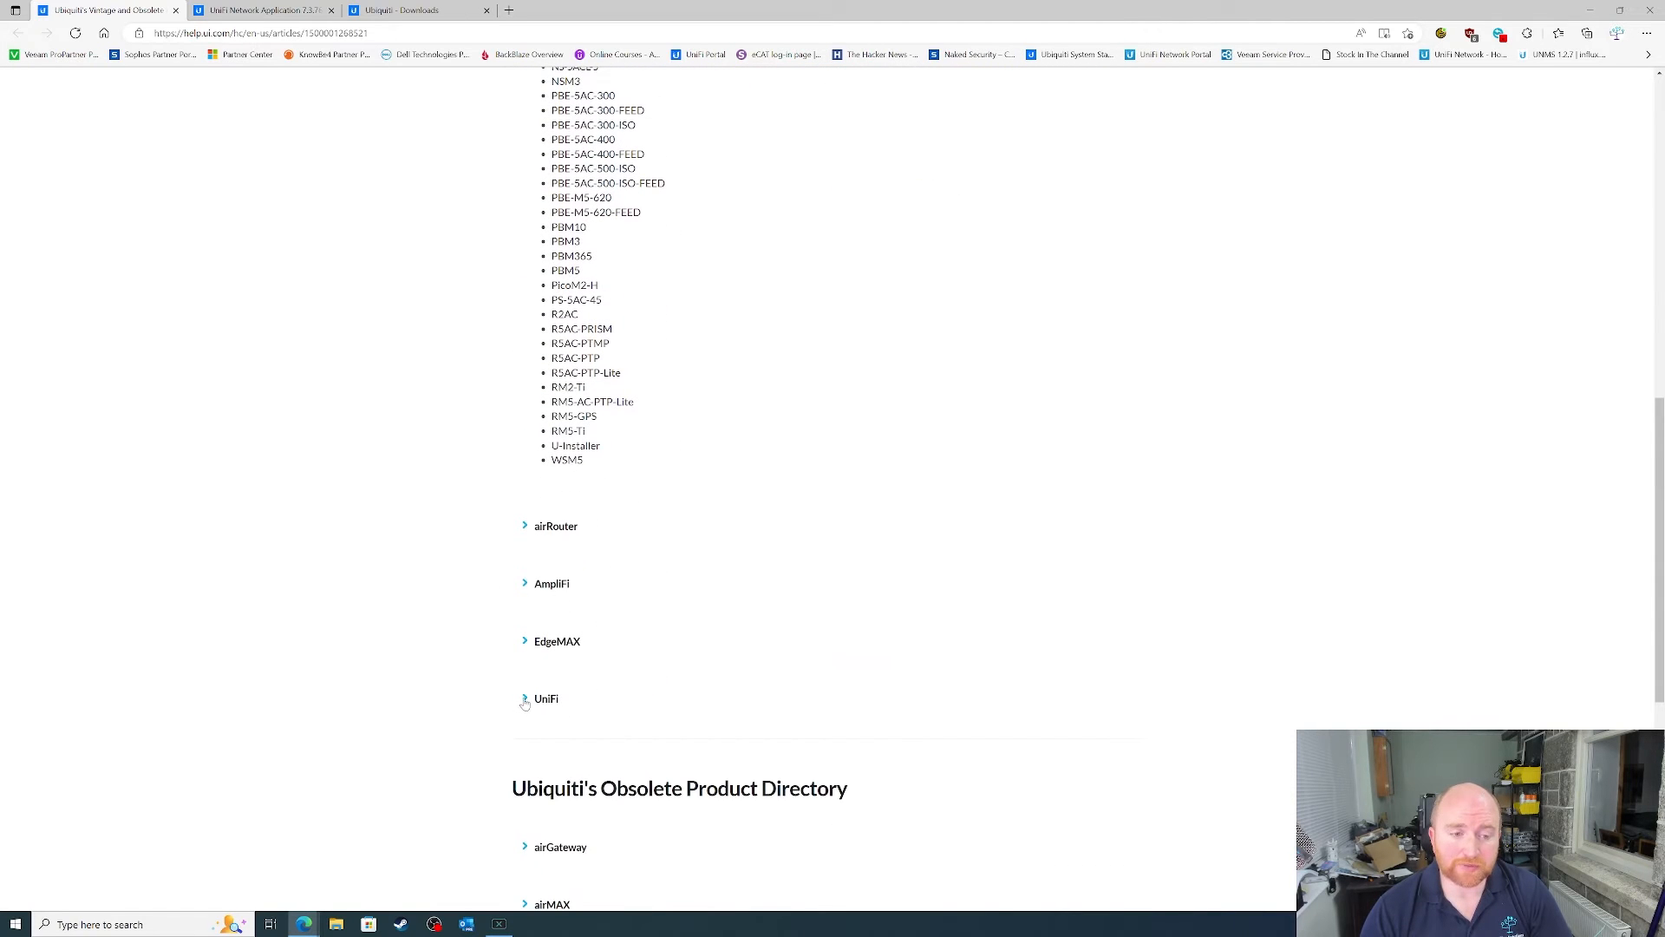
left_click(547, 697)
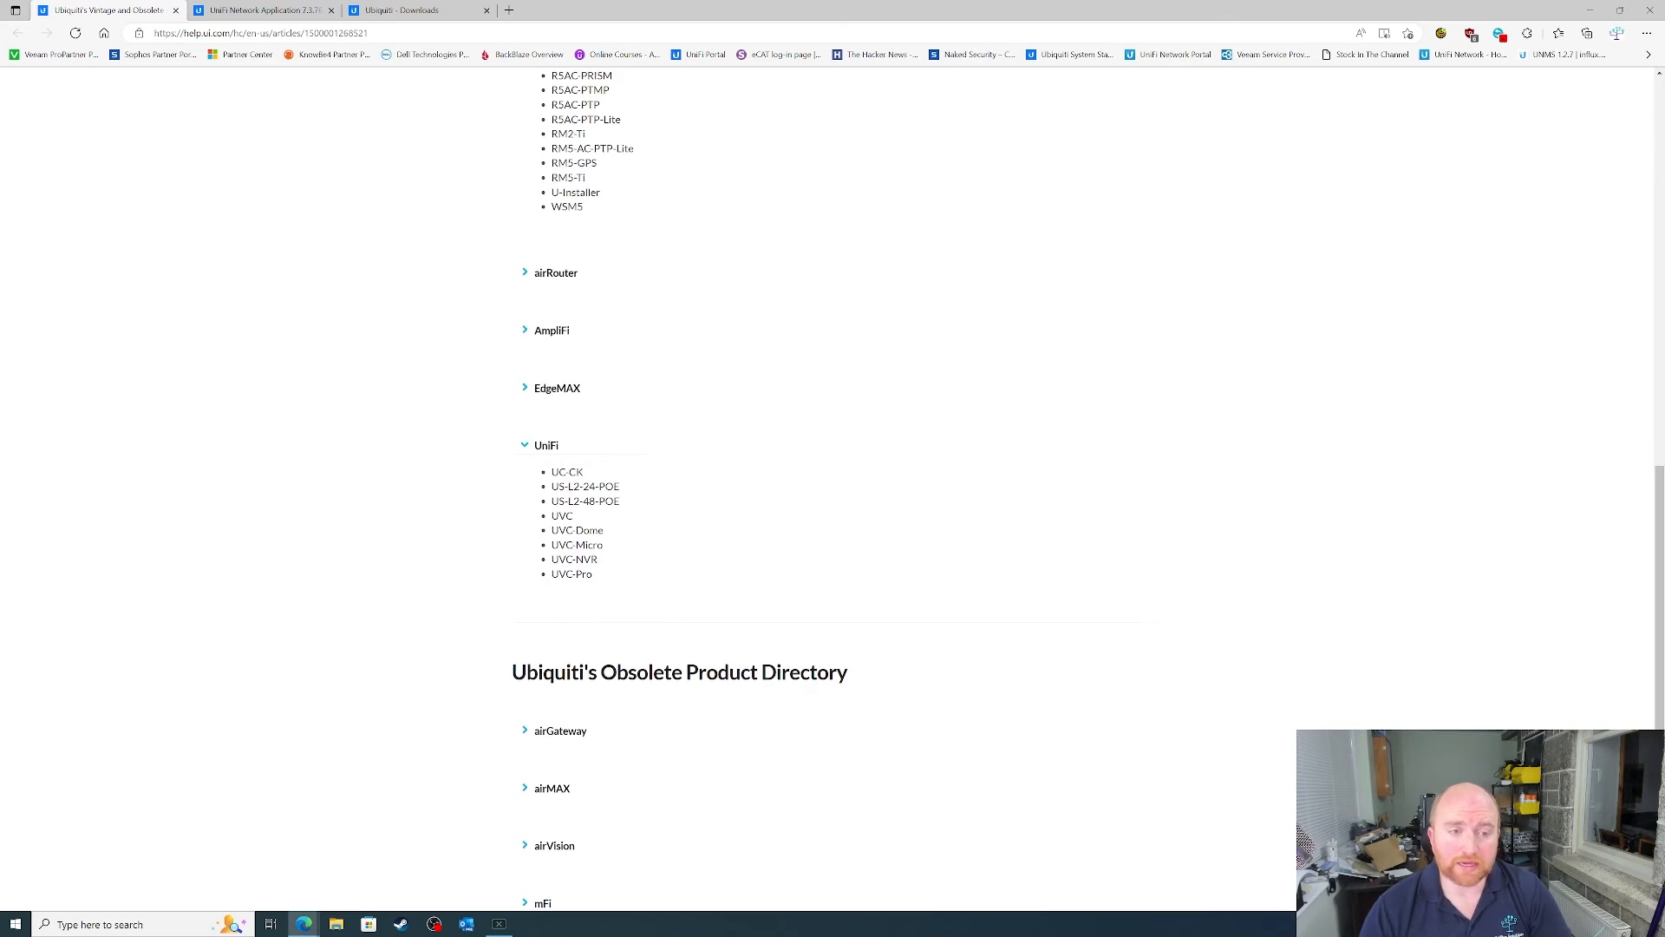
double_click(565, 471)
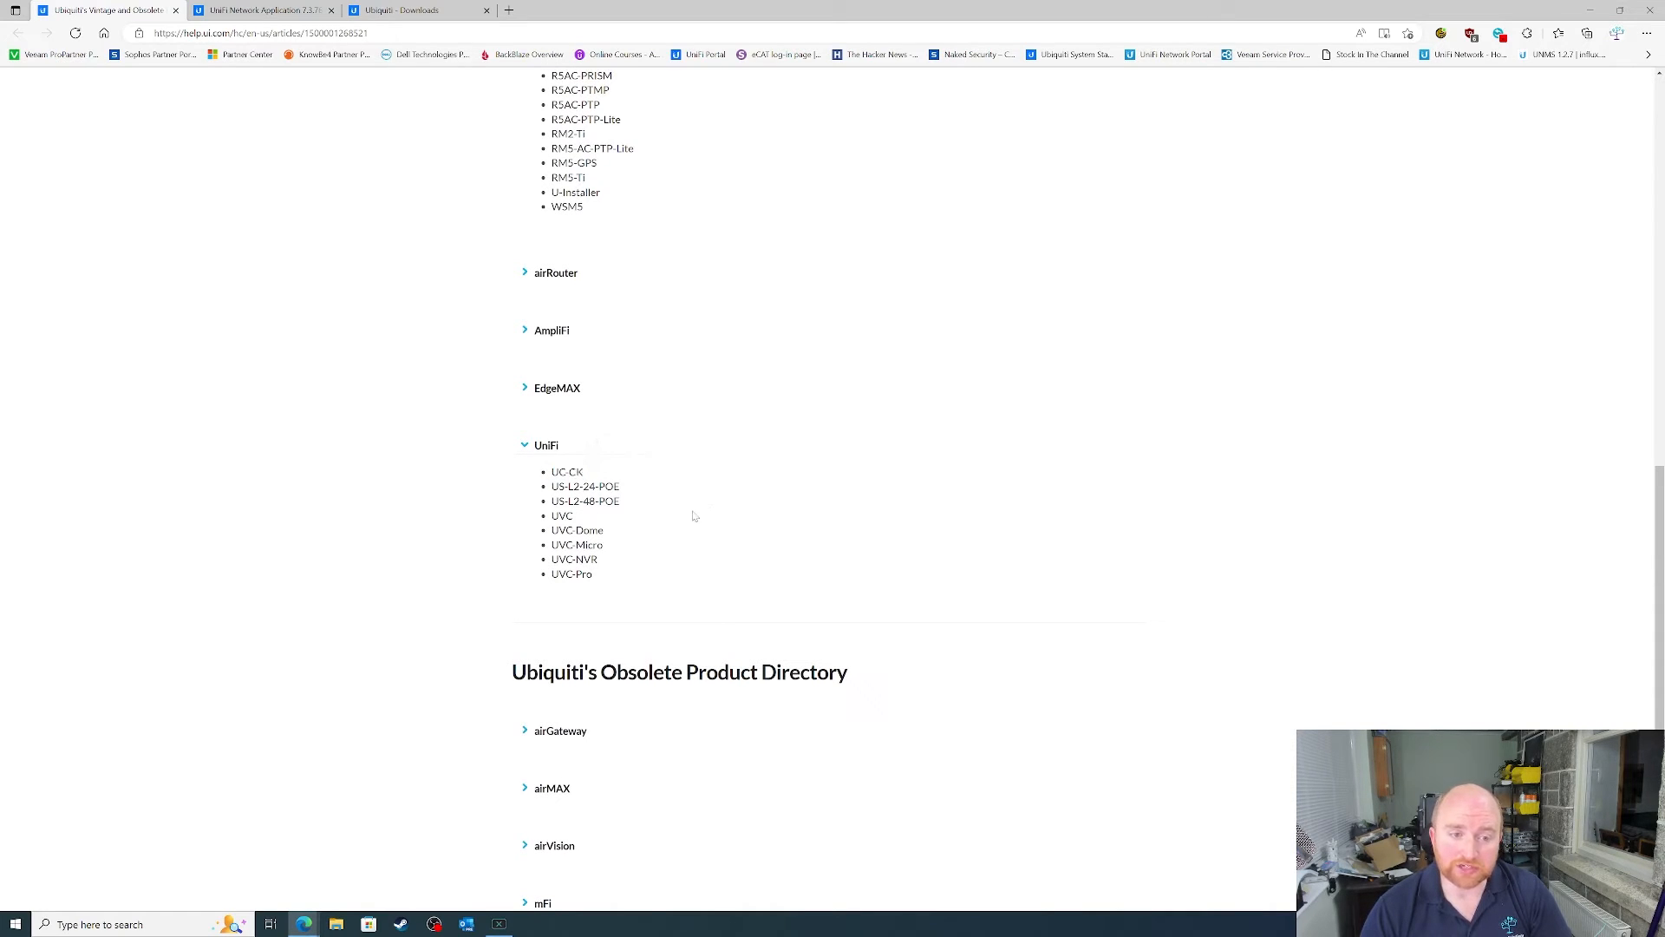
left_click_drag(551, 516, 588, 544)
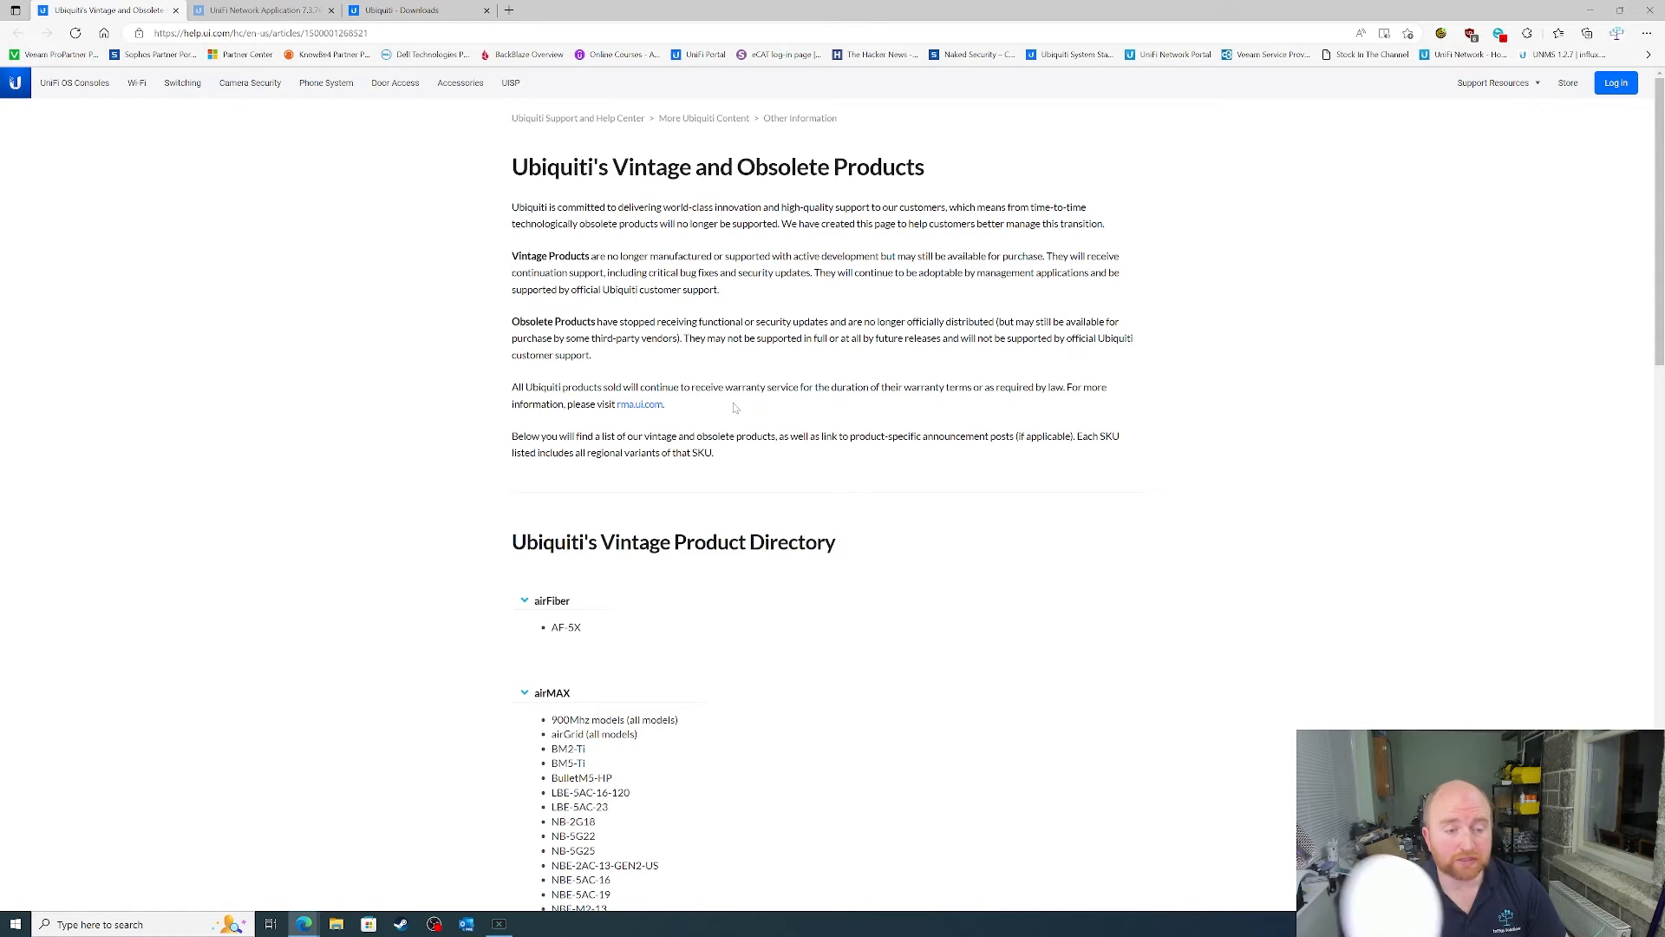
Step: Reveal the Obsolete Product Directory and expand its UniFi list of UAP, VoIP, NVR and USG models
scroll("down", 3)
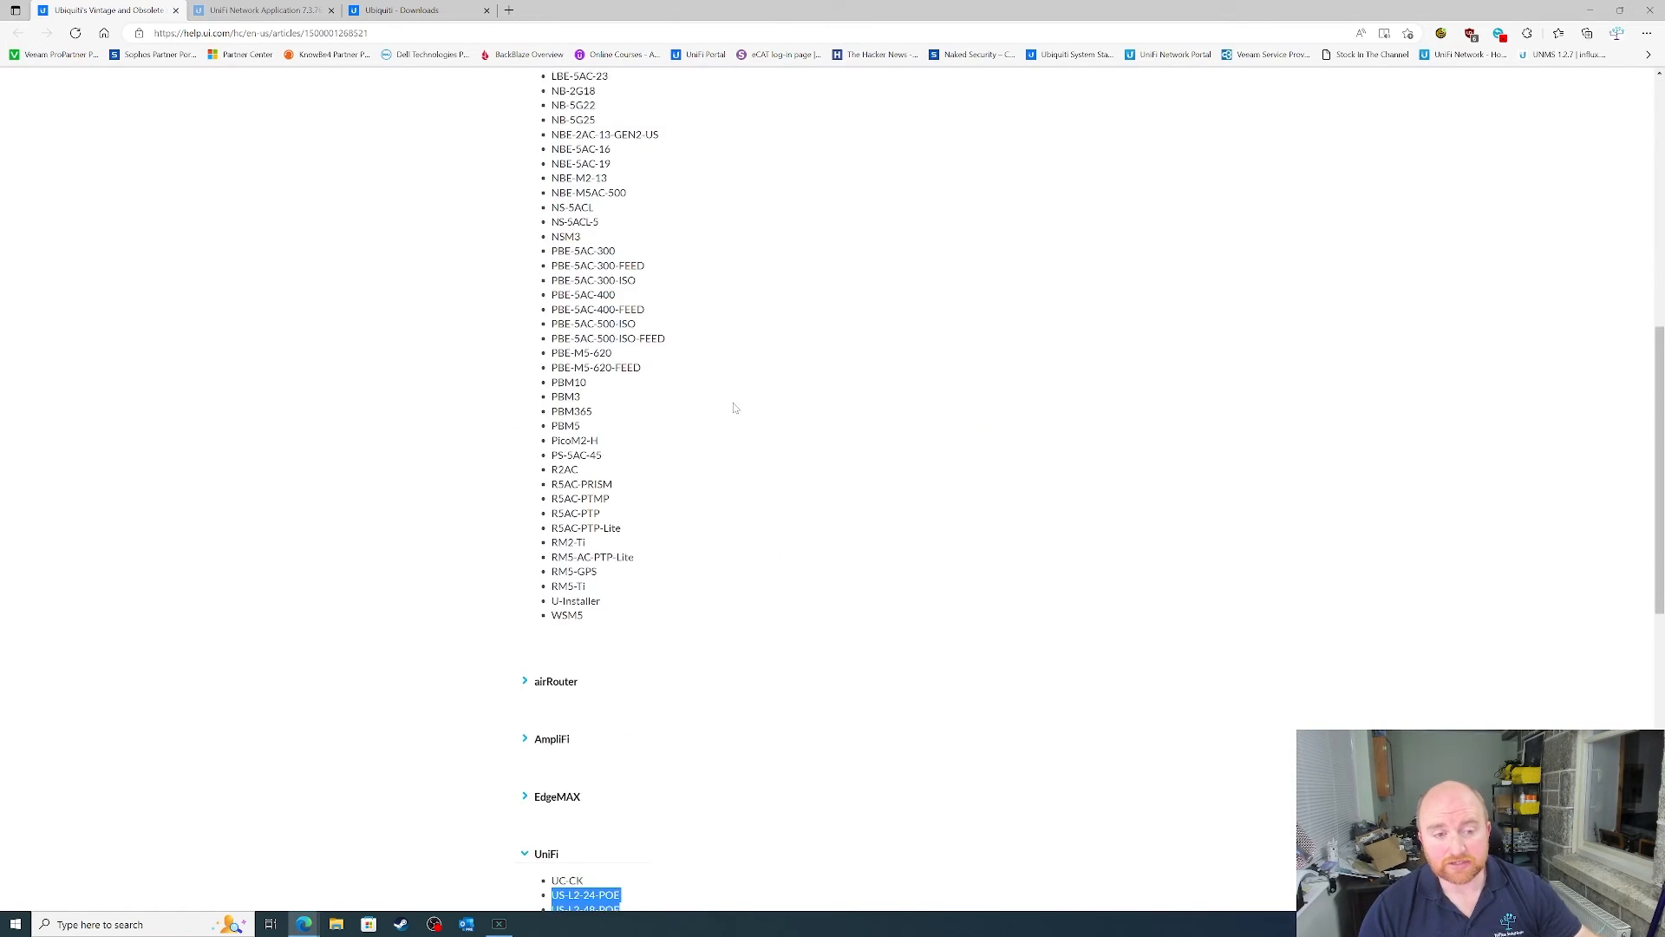
scroll("down", 3)
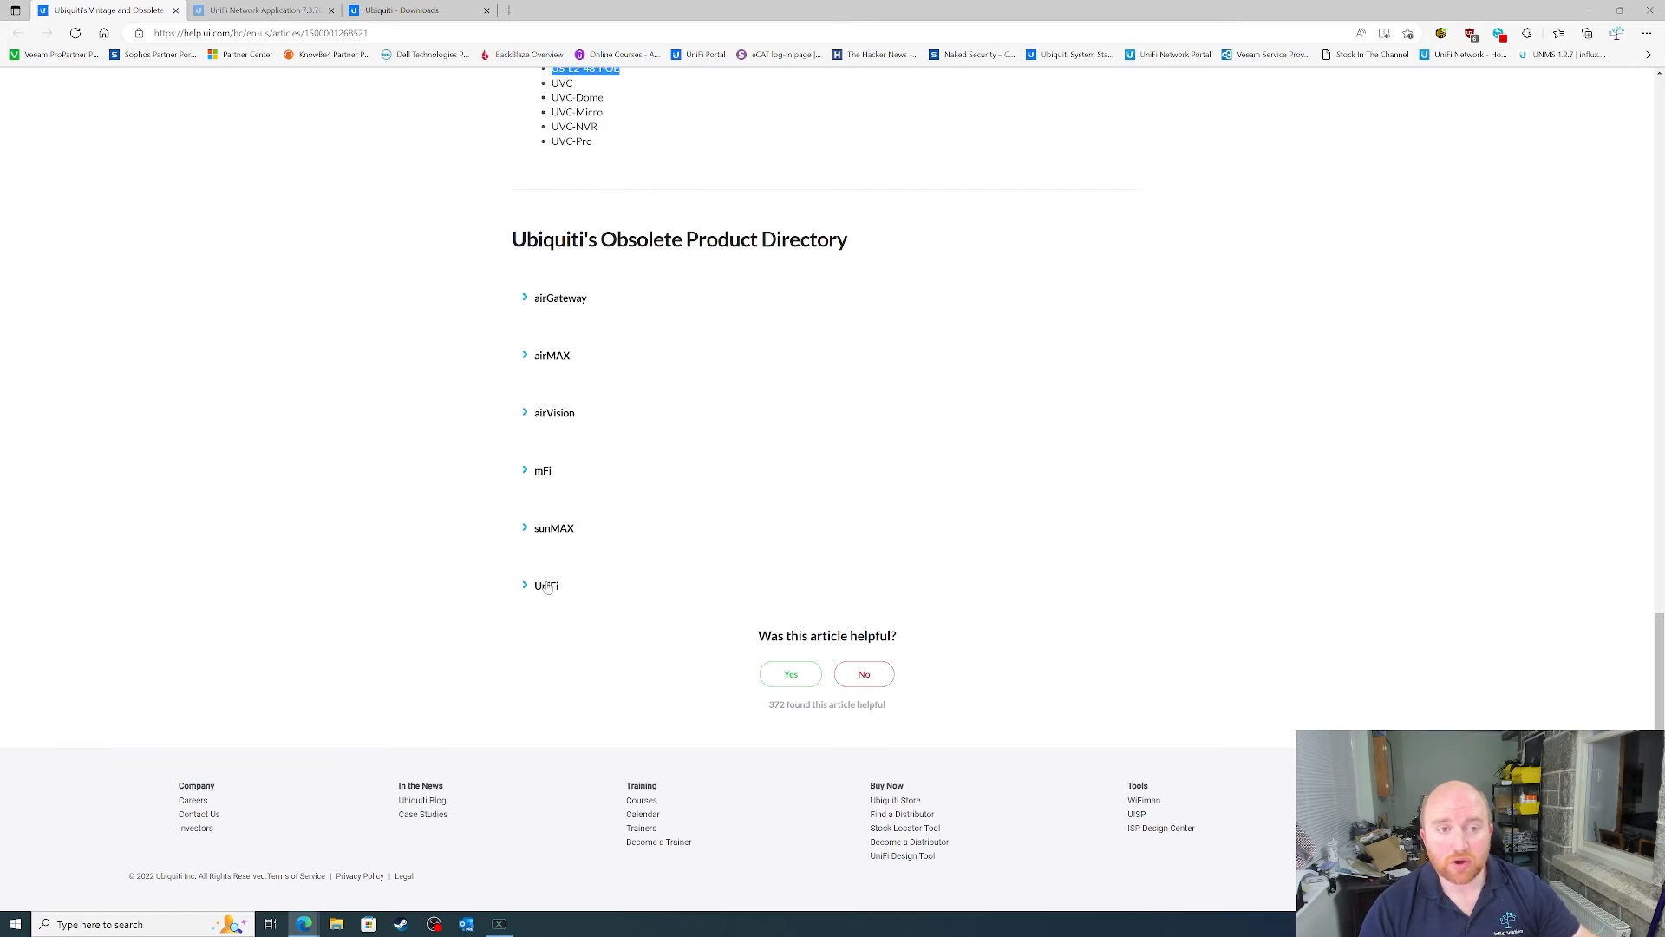
mouse_move(510, 356)
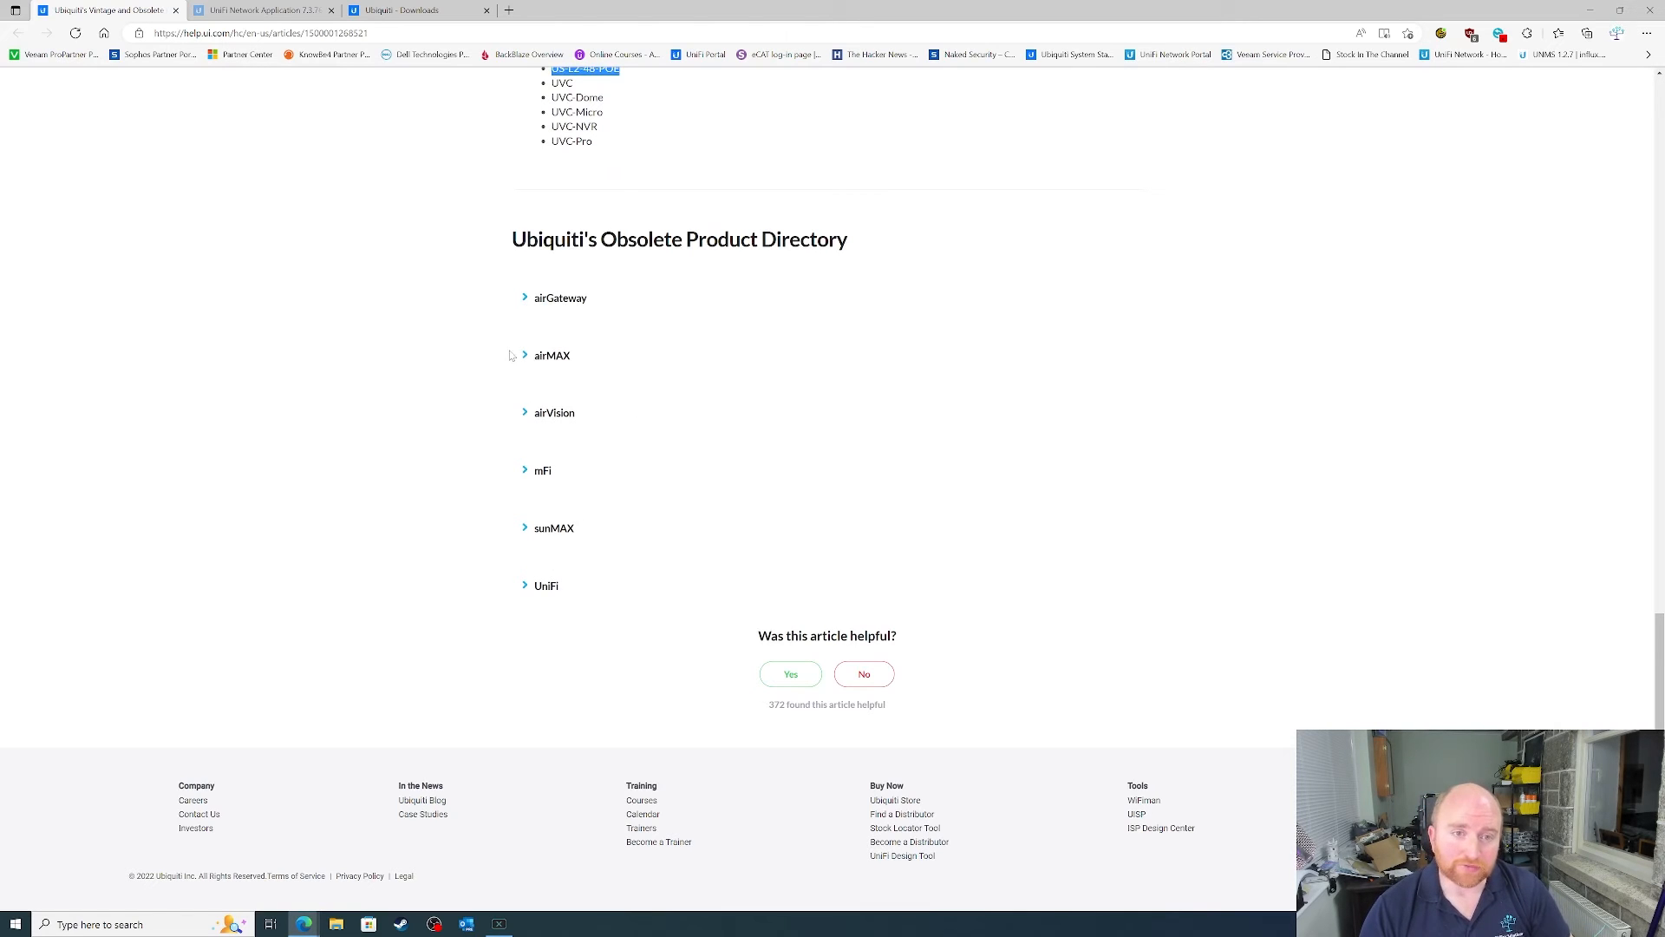
left_click(546, 584)
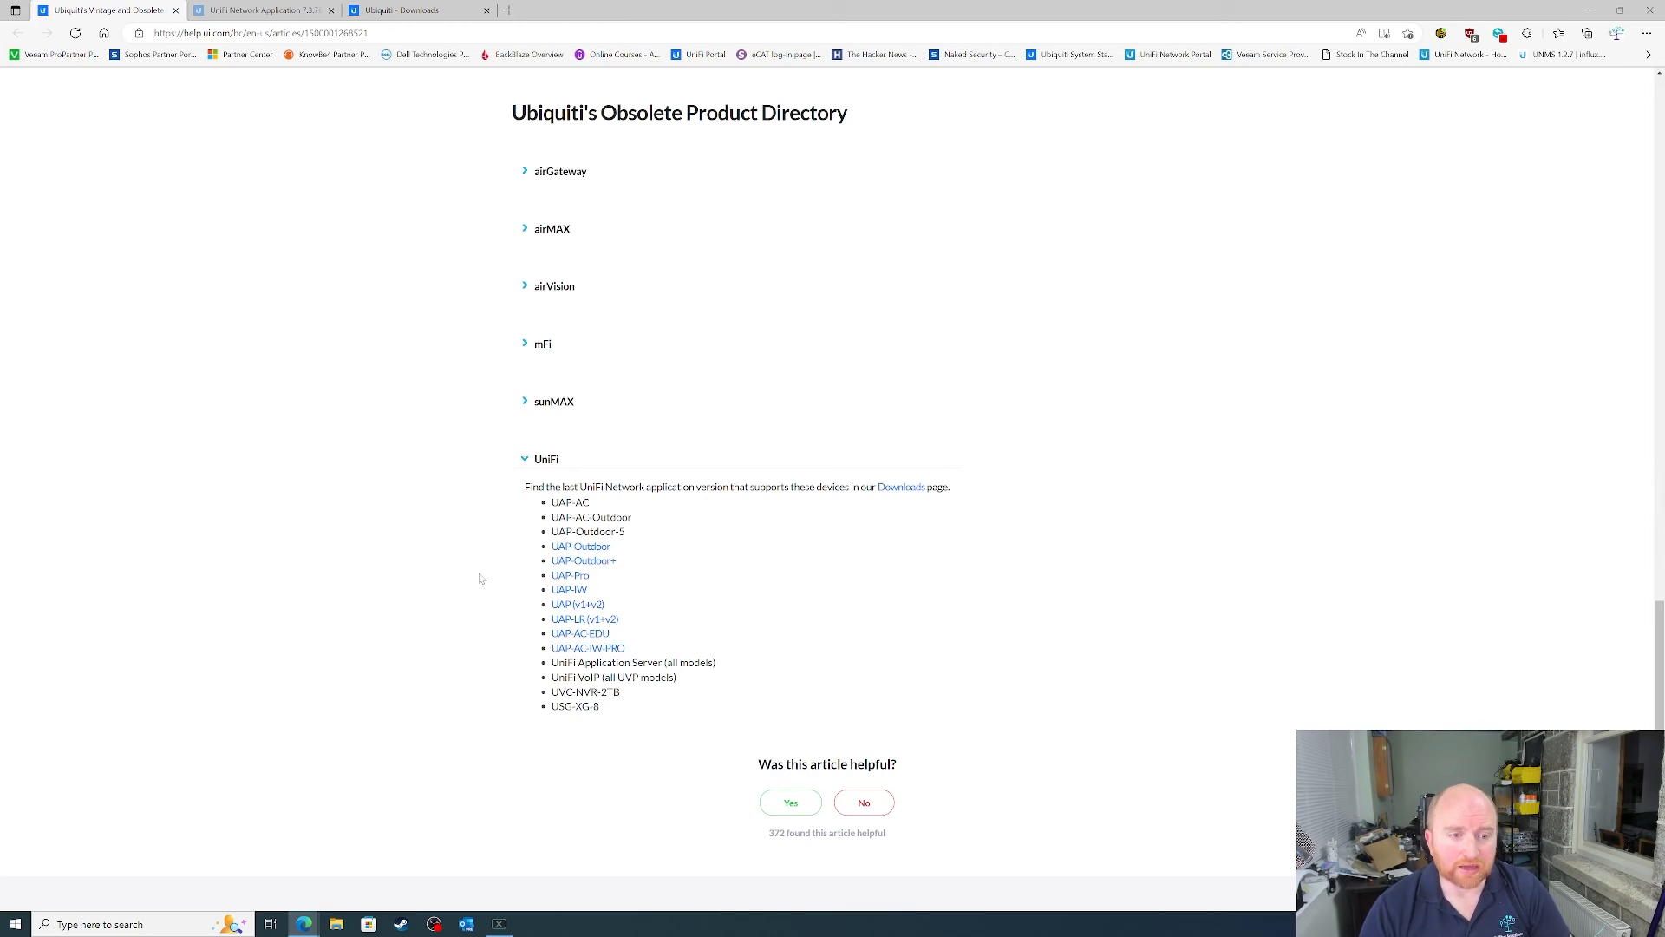
mouse_move(588, 647)
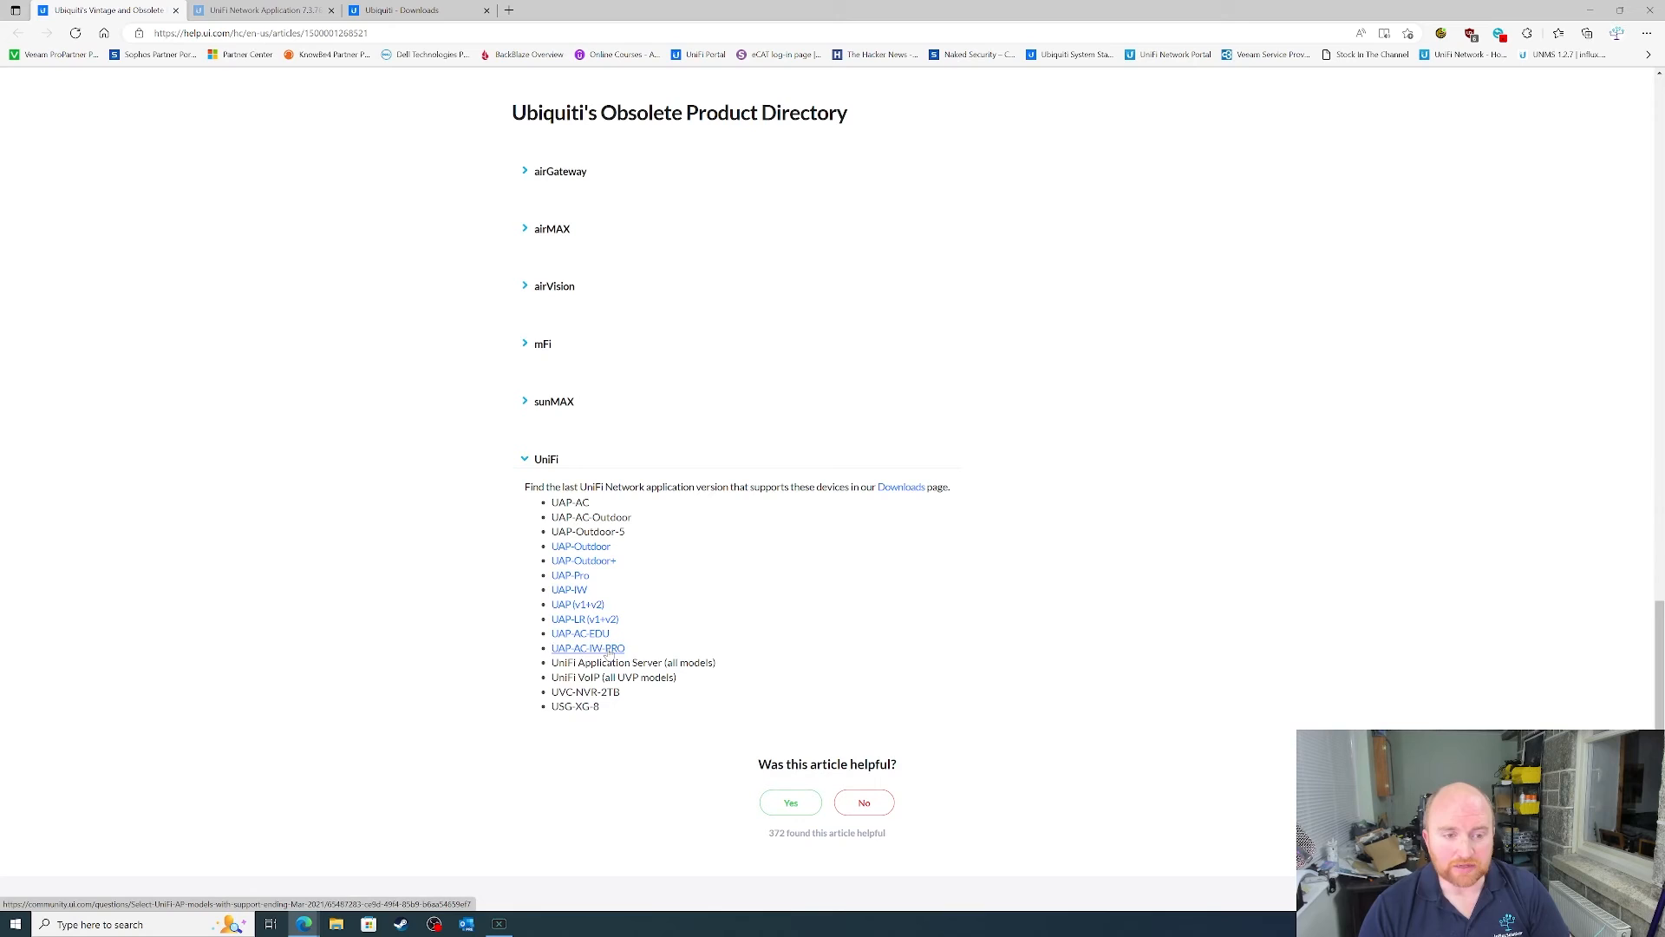
mouse_move(678, 621)
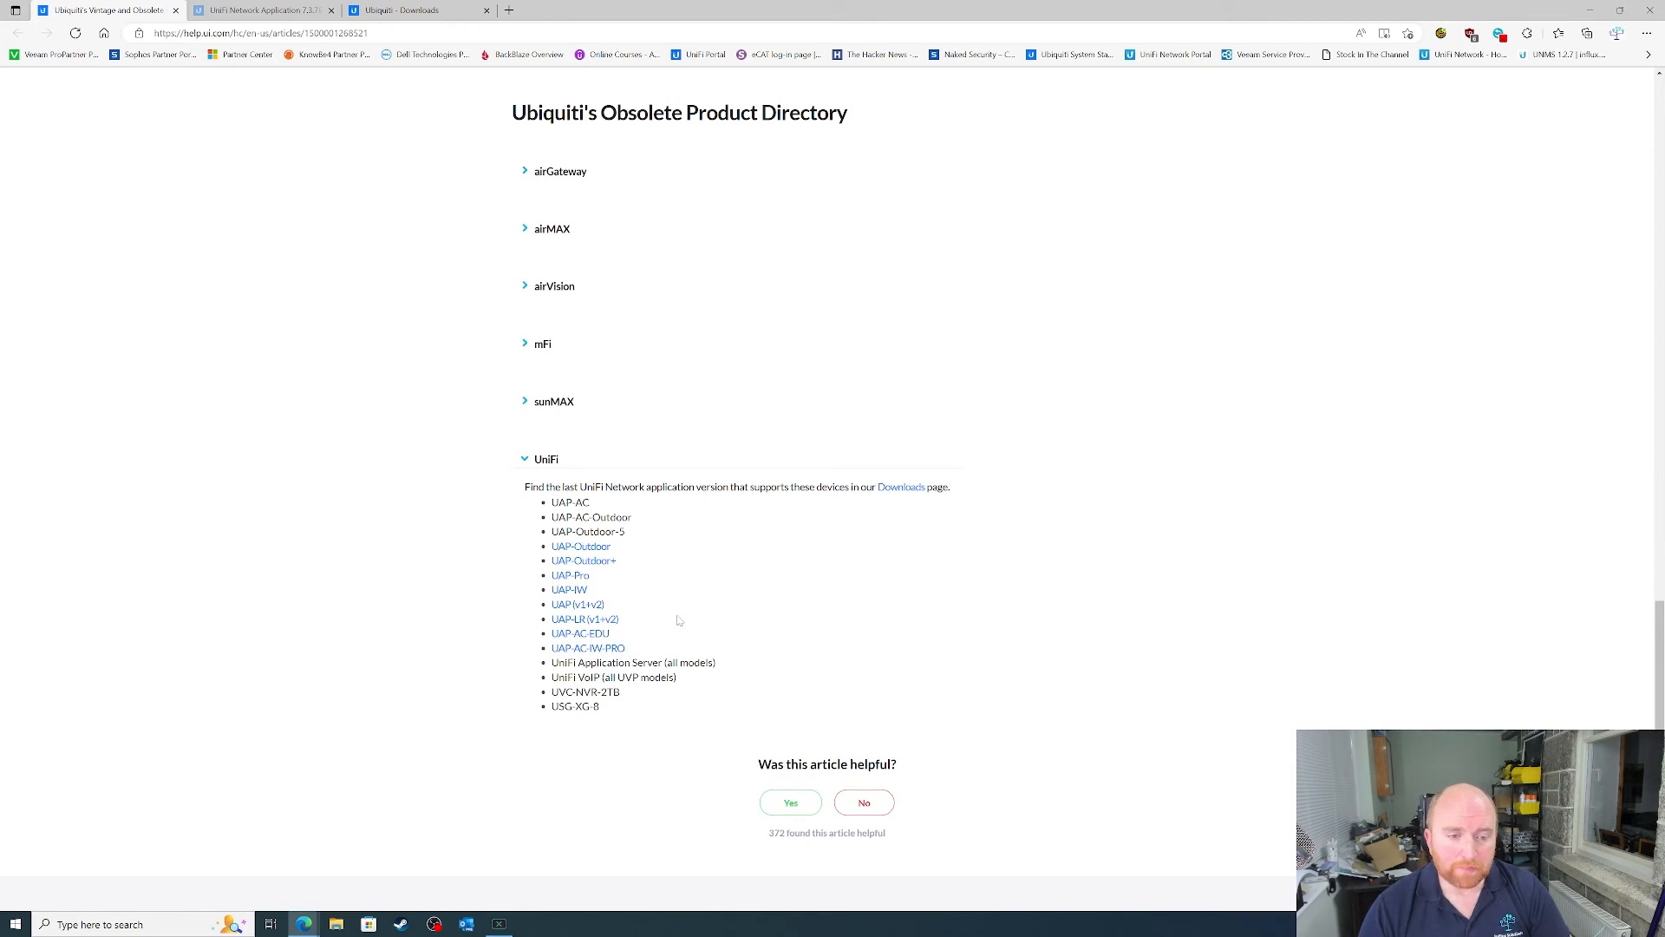
mouse_move(571, 721)
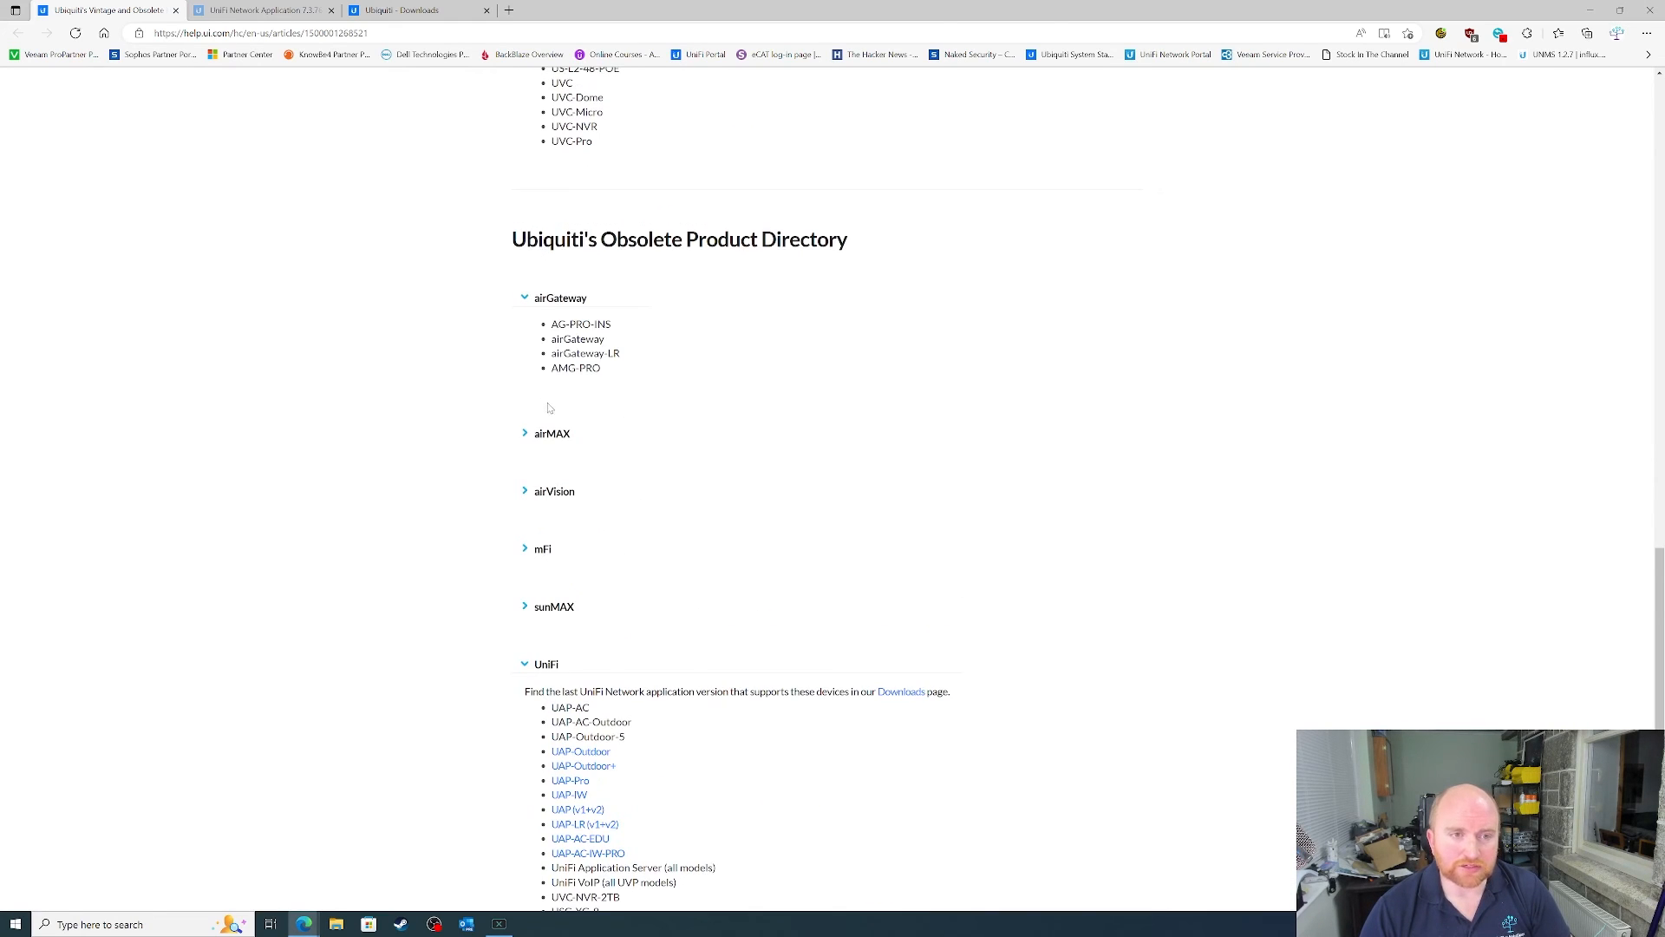
Step: Expand the obsolete airMAX list and select the Bullet2 model name
left_click(551, 432)
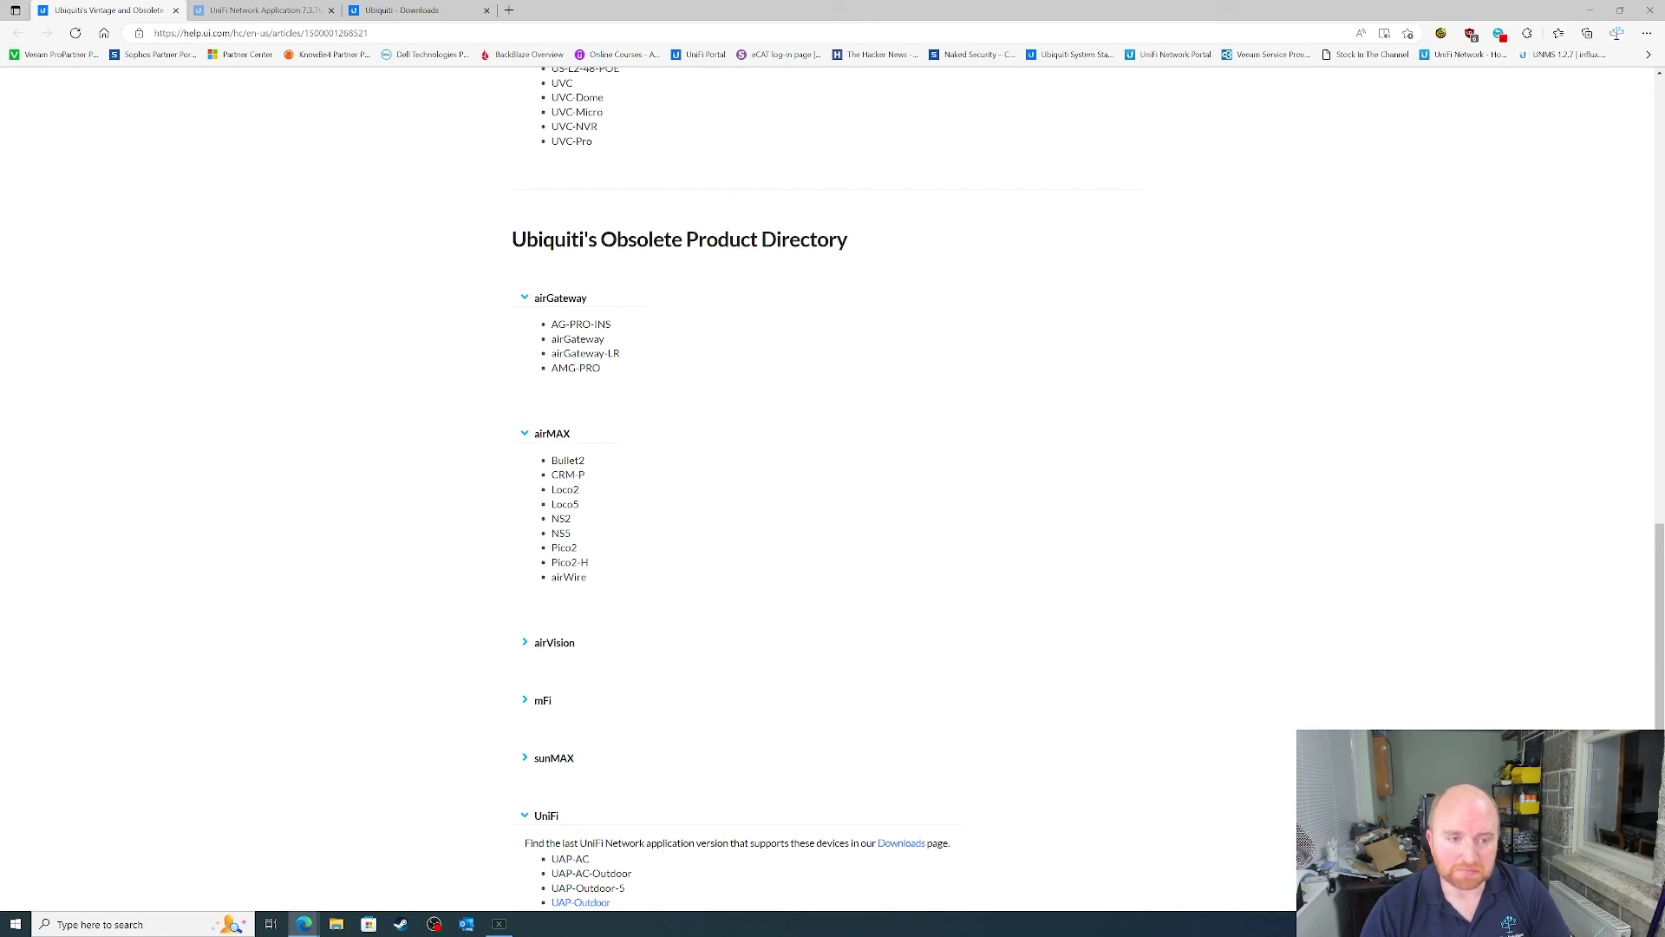
double_click(568, 459)
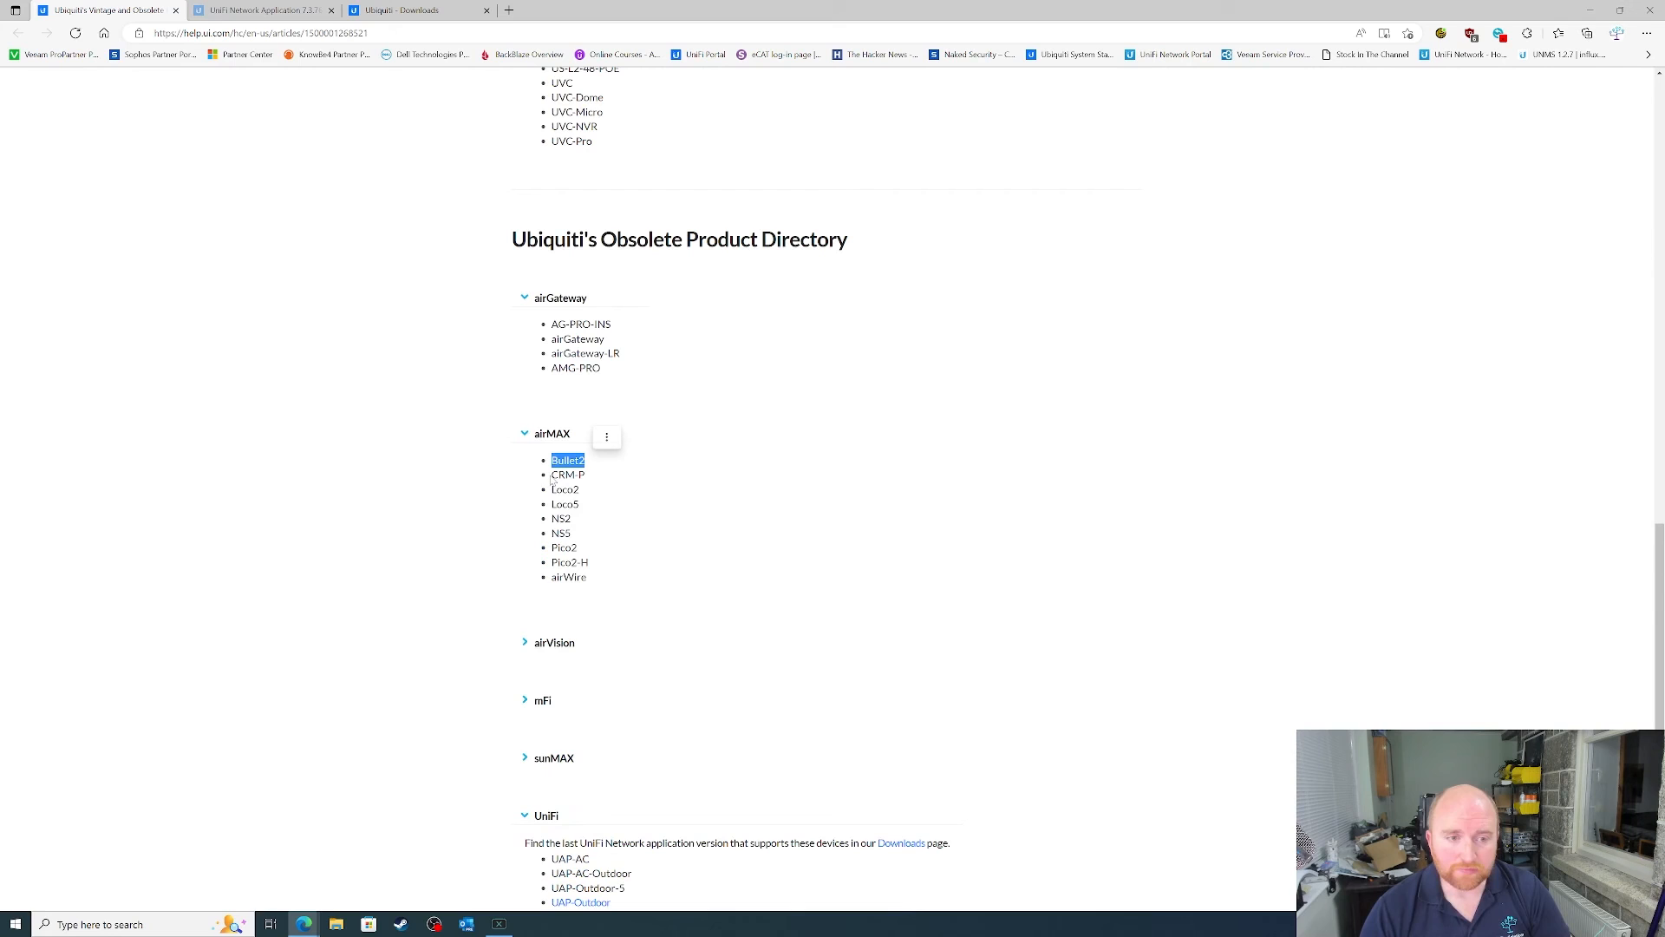
mouse_move(611, 548)
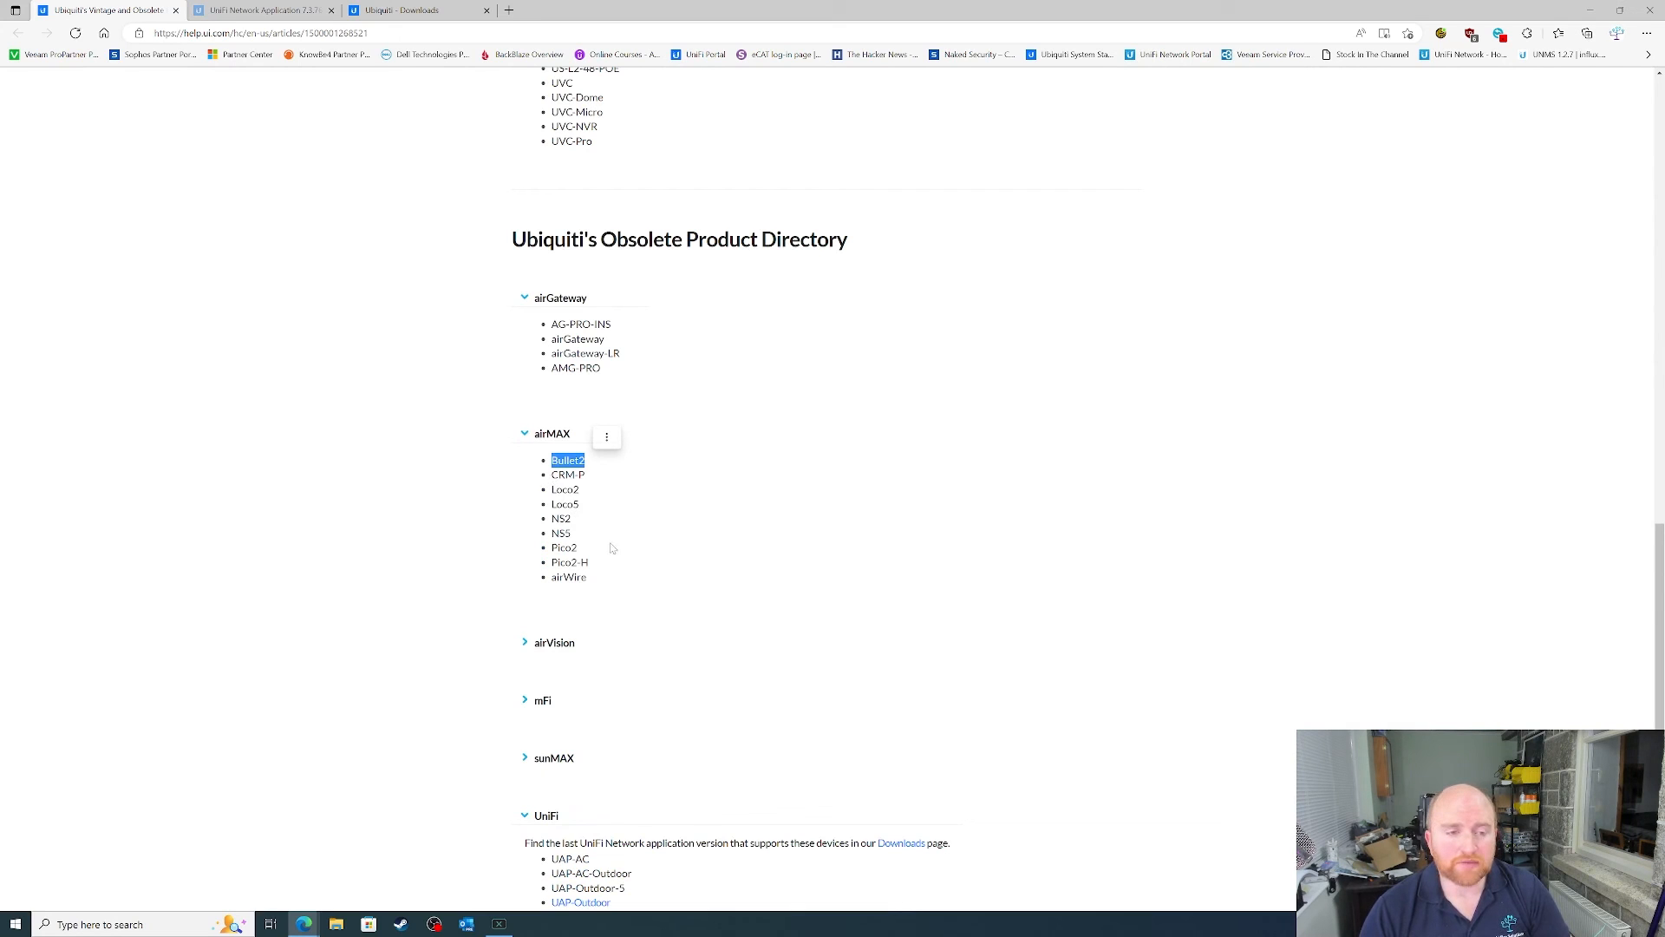